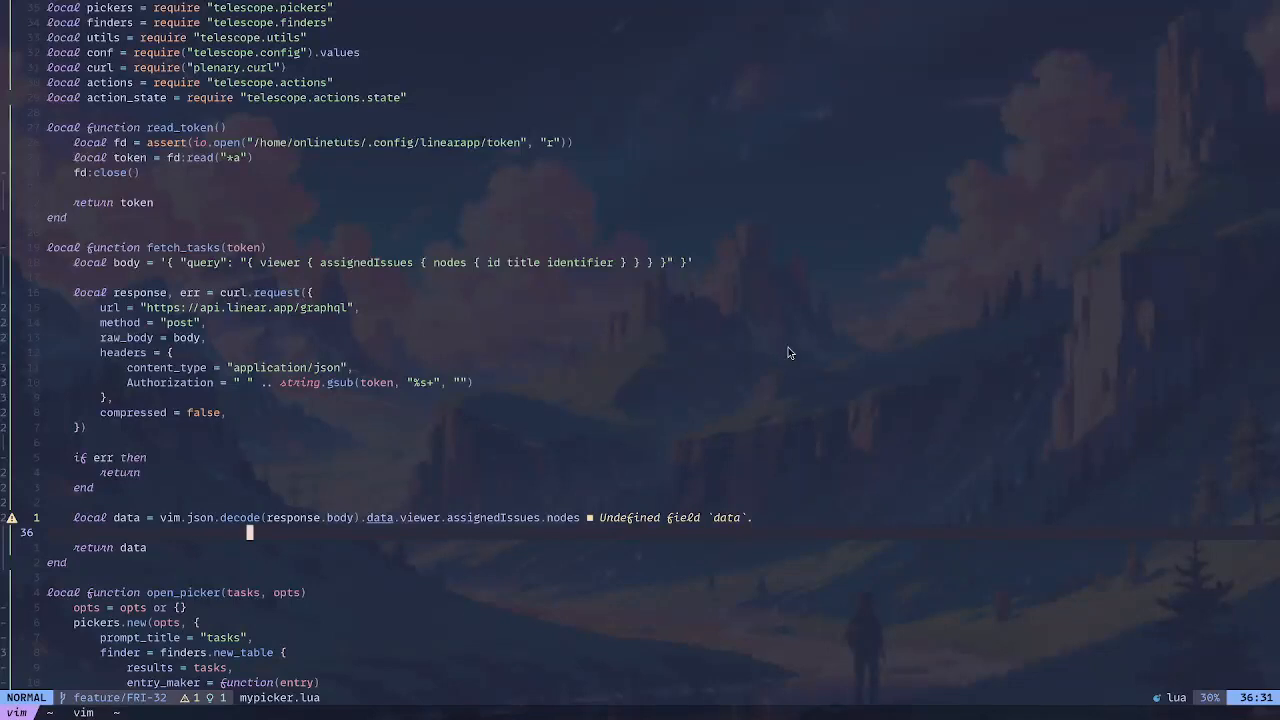
pyautogui.moveTo(473, 334)
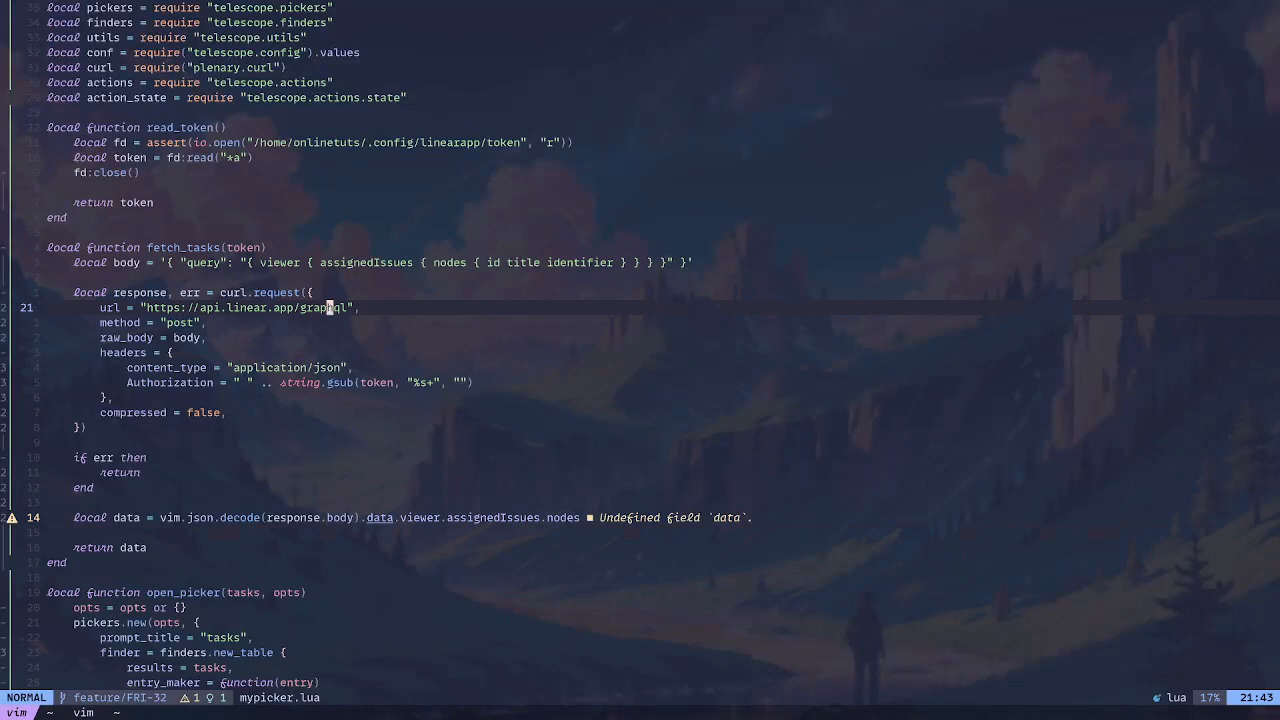
pyautogui.moveTo(615, 396)
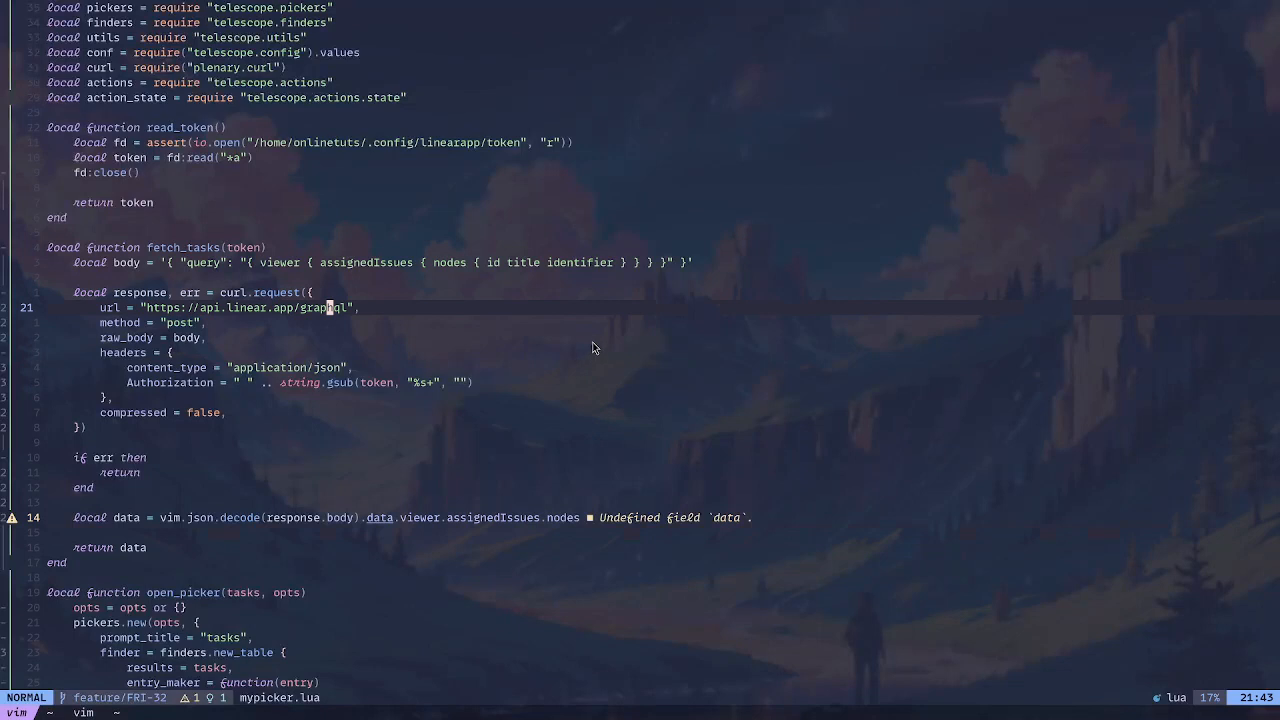
pyautogui.moveTo(583, 358)
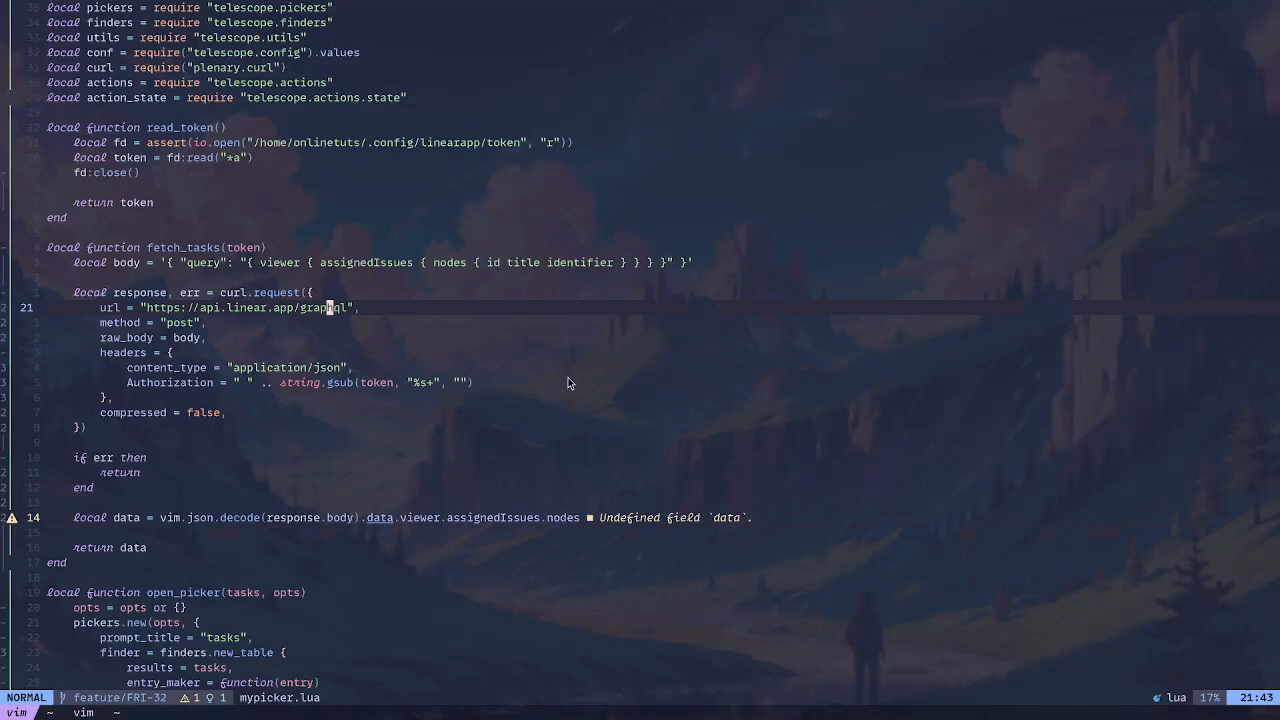
pyautogui.moveTo(467, 367)
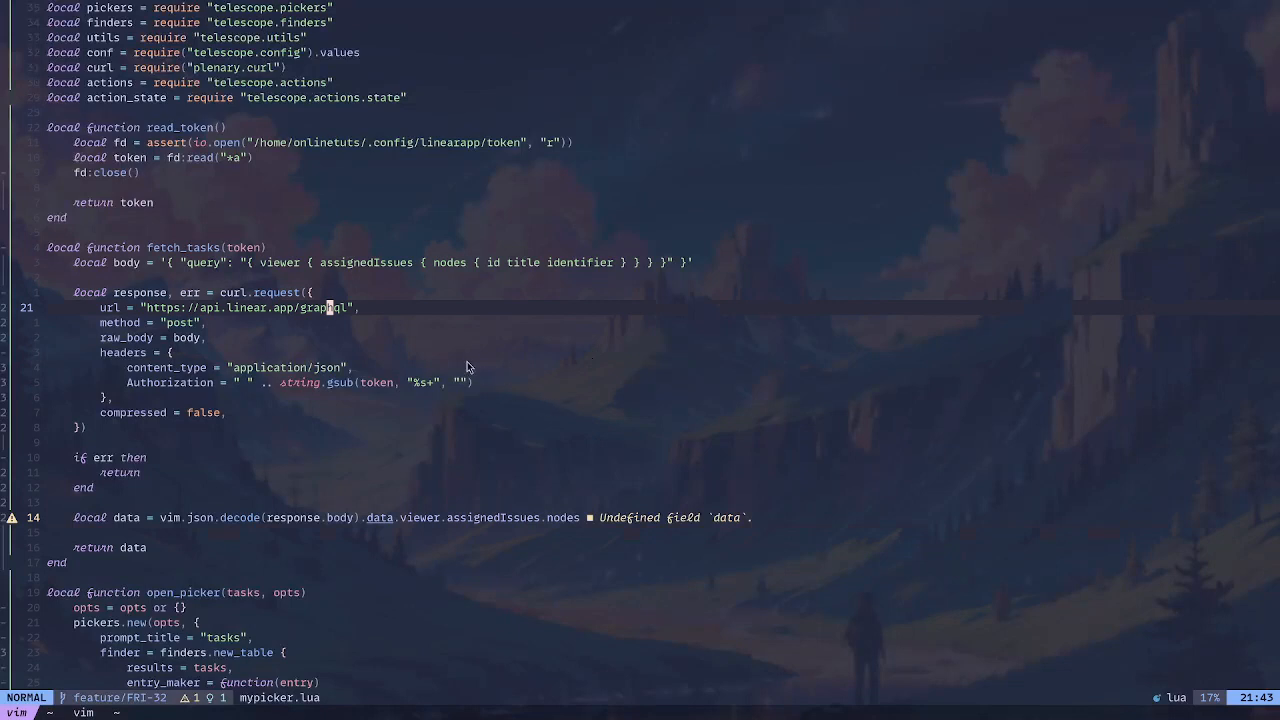
pyautogui.moveTo(285, 358)
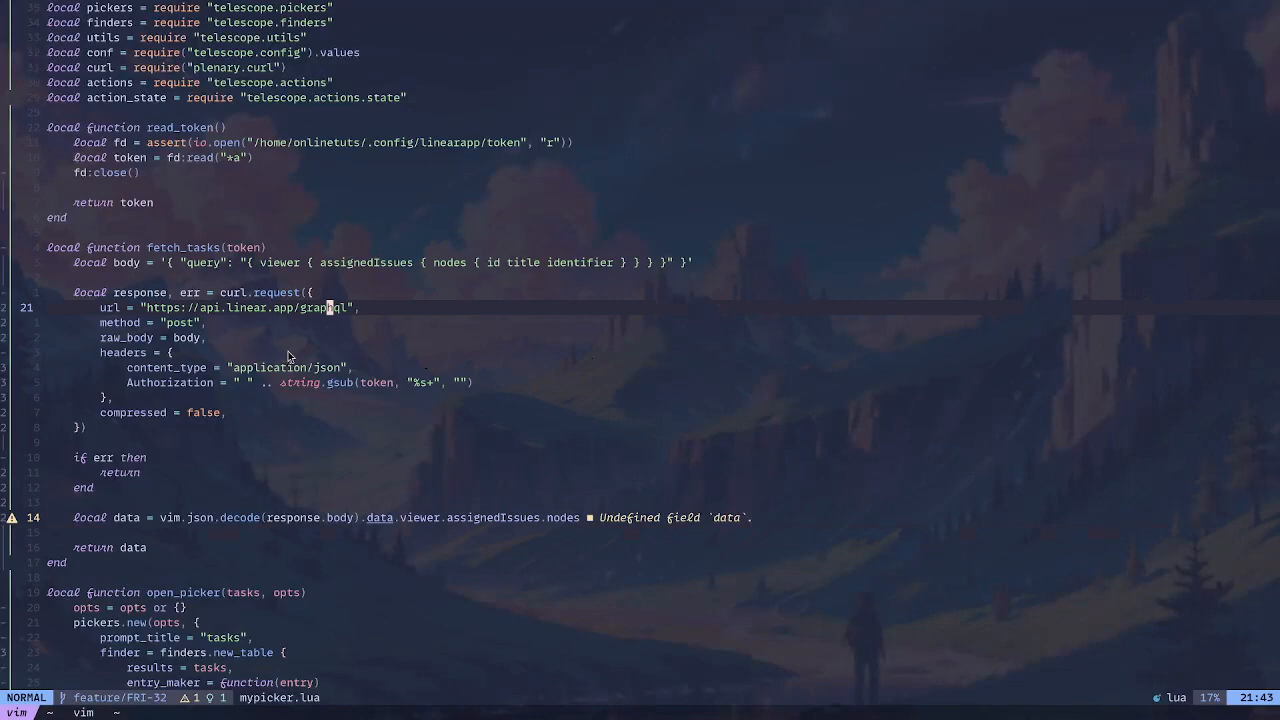
pyautogui.scroll(-3)
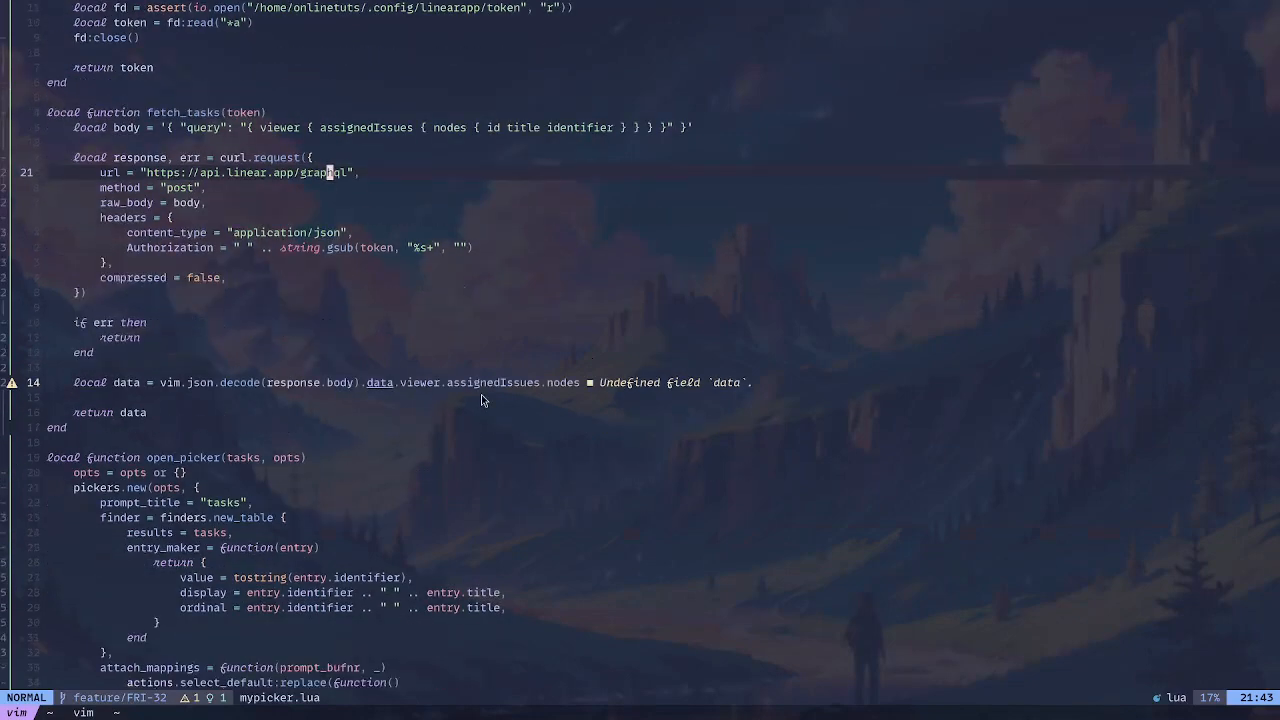
pyautogui.scroll(-3)
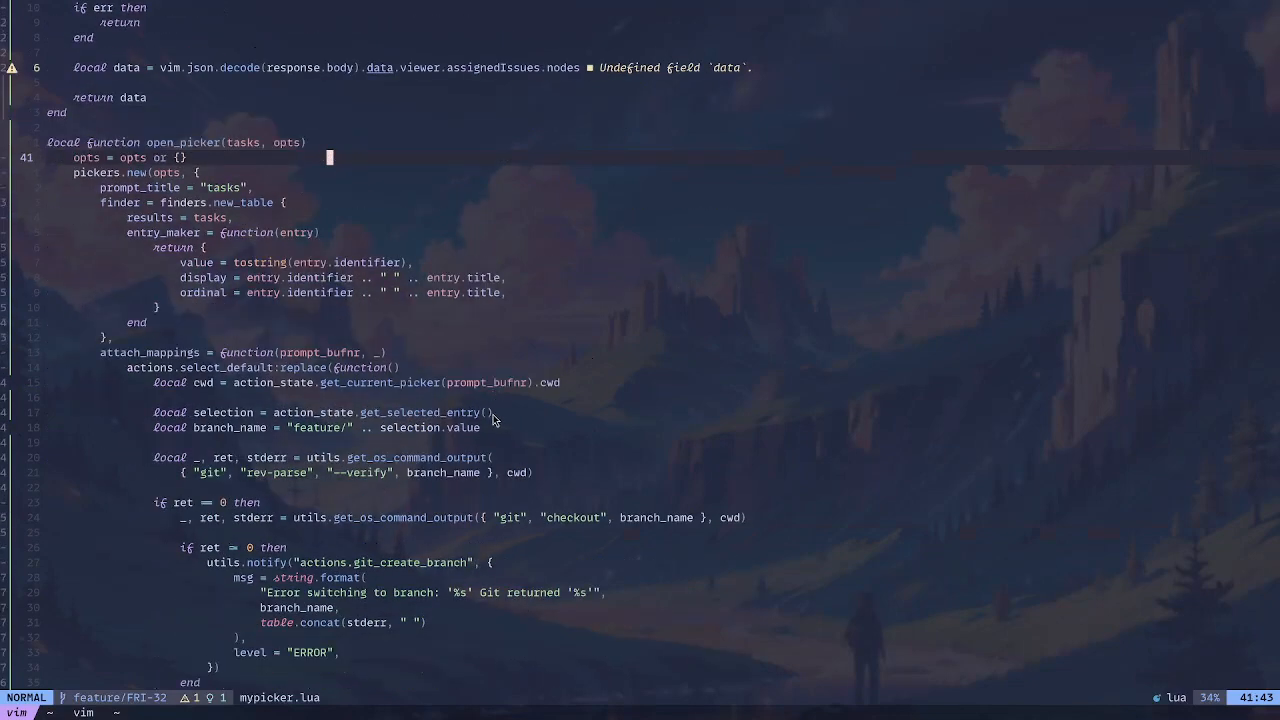
pyautogui.moveTo(530, 444)
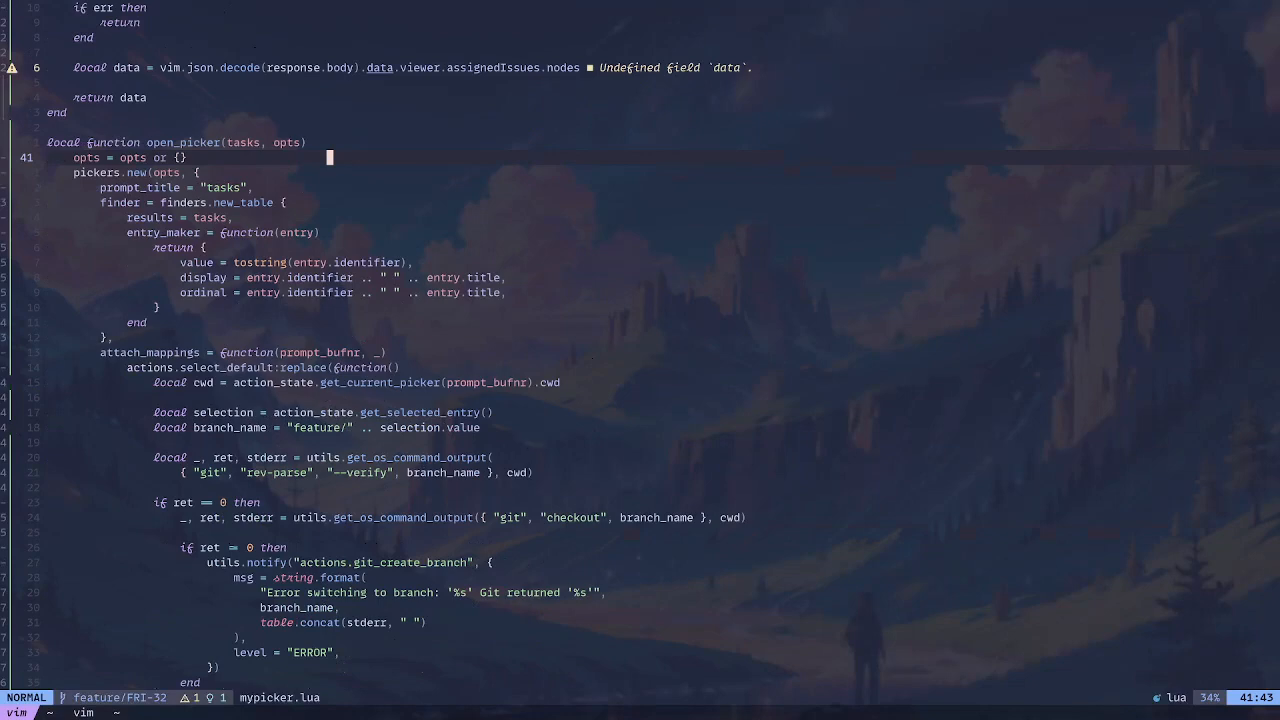
pyautogui.scroll(-3)
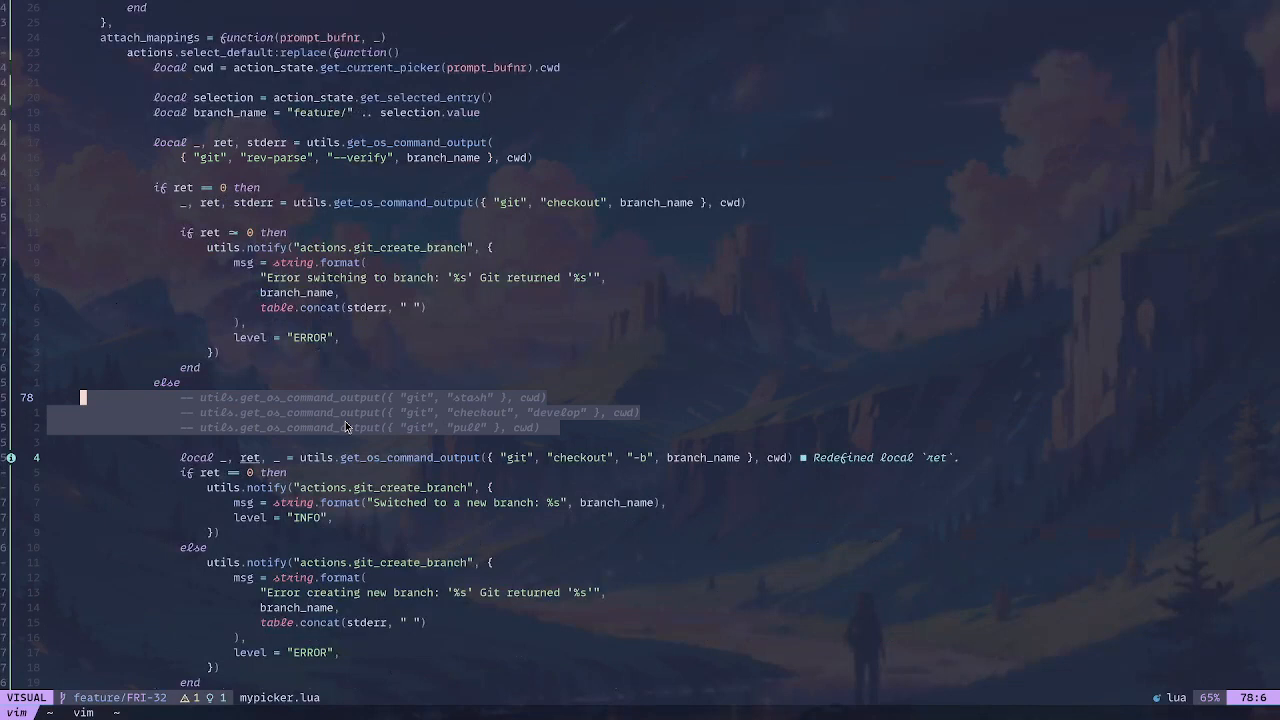
pyautogui.press('Escape')
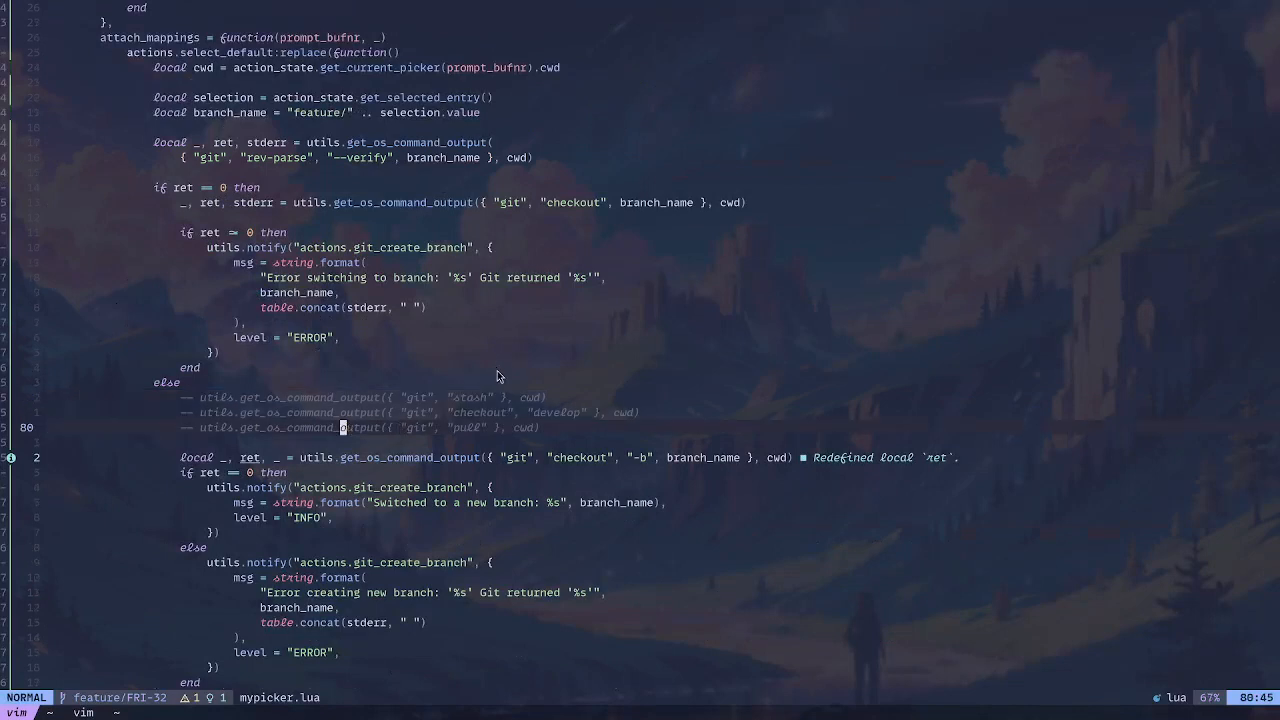
pyautogui.moveTo(584, 431)
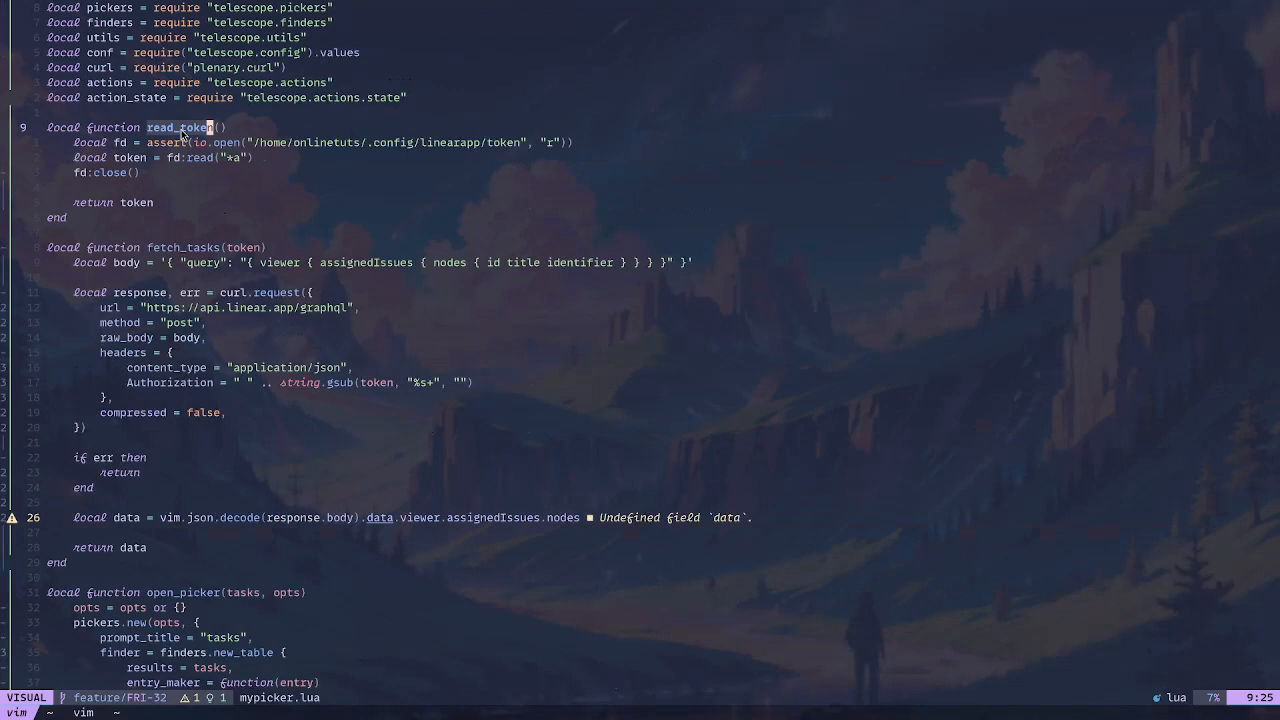
pyautogui.moveTo(224, 154)
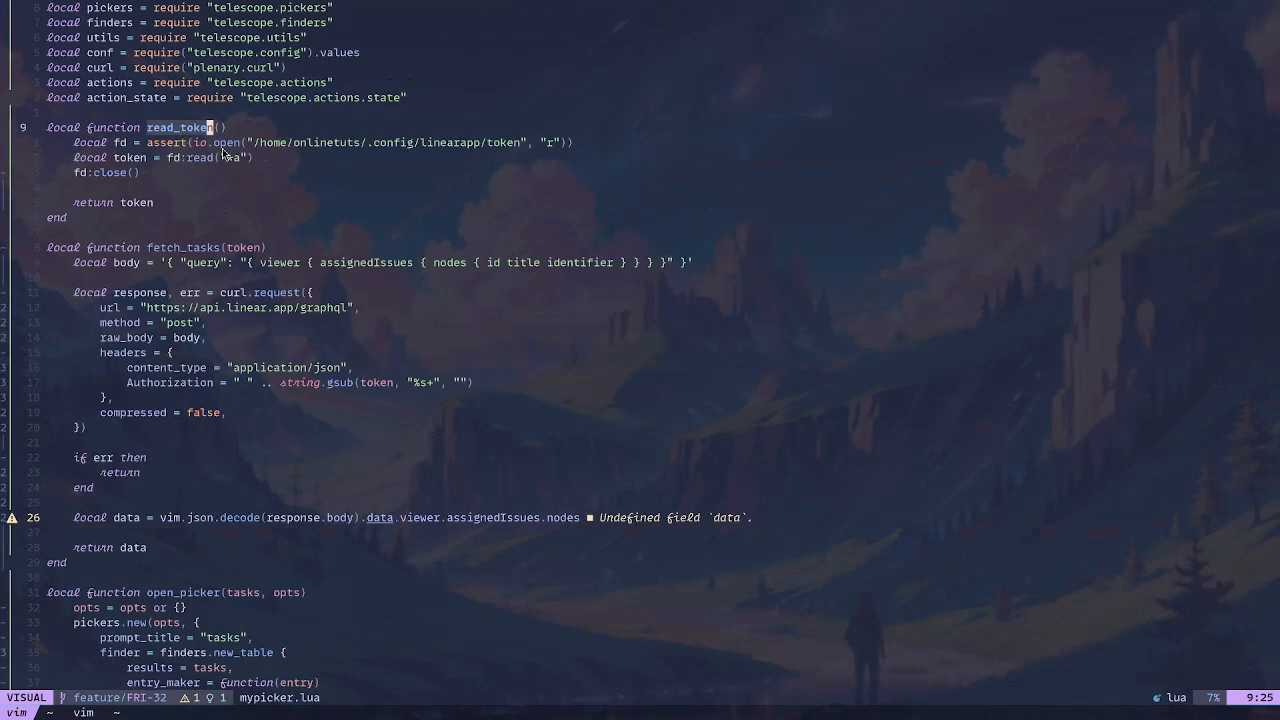
pyautogui.press('Escape')
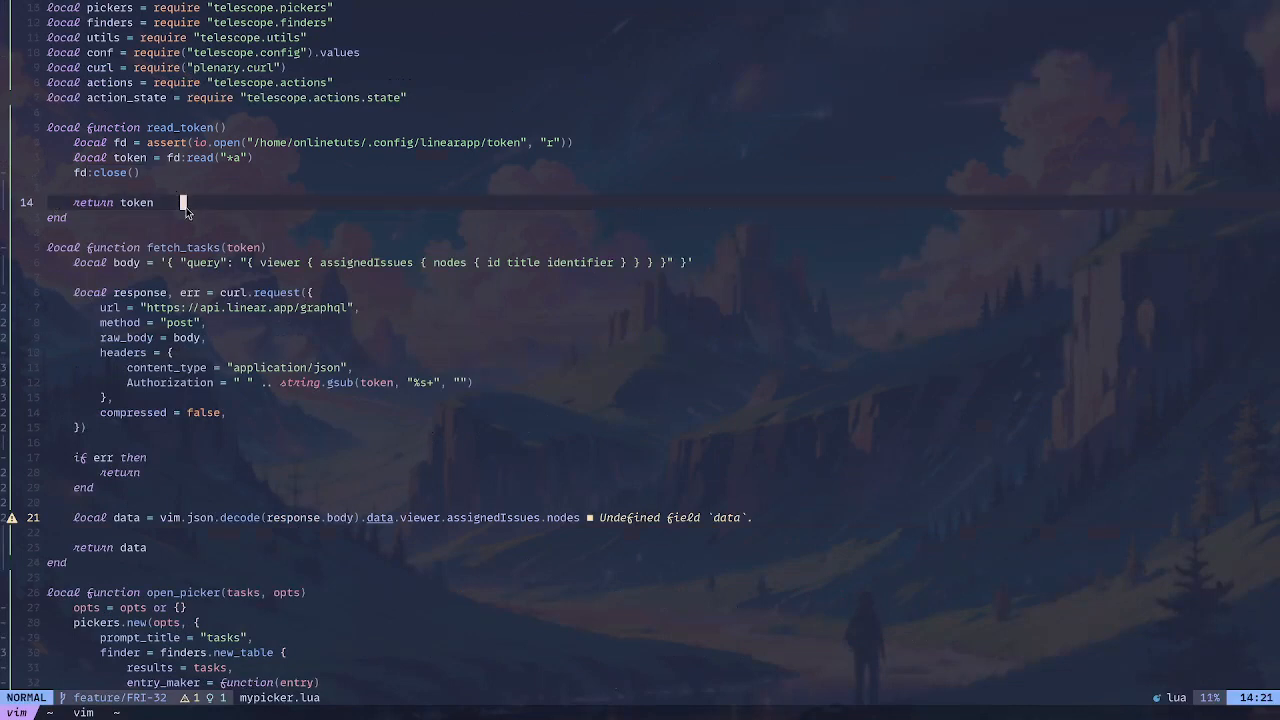
pyautogui.moveTo(184, 204)
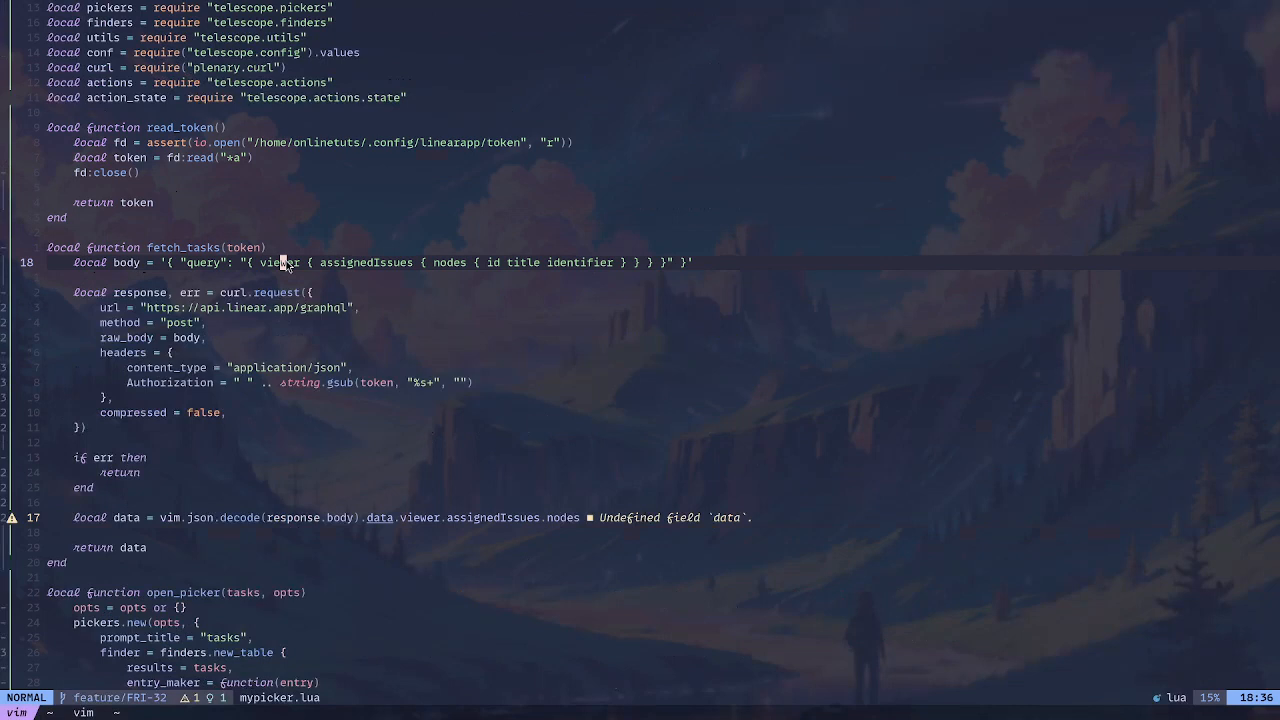
pyautogui.press('v')
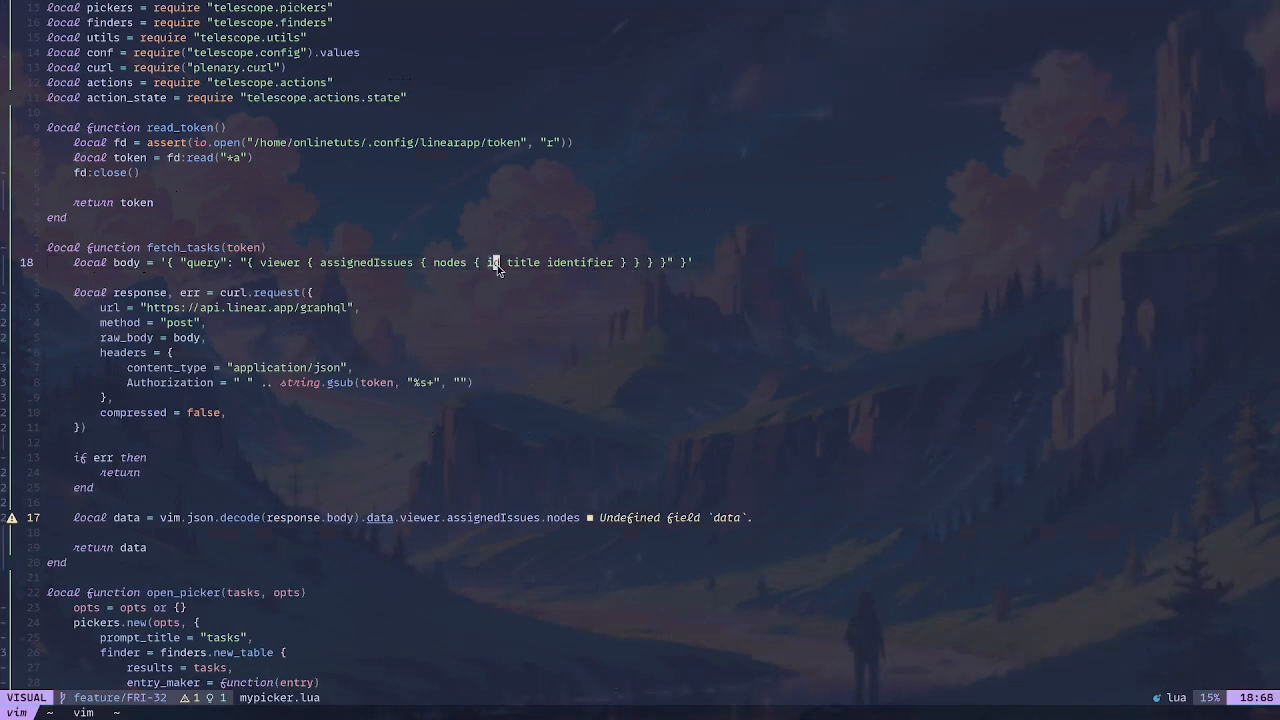
pyautogui.moveTo(510, 273)
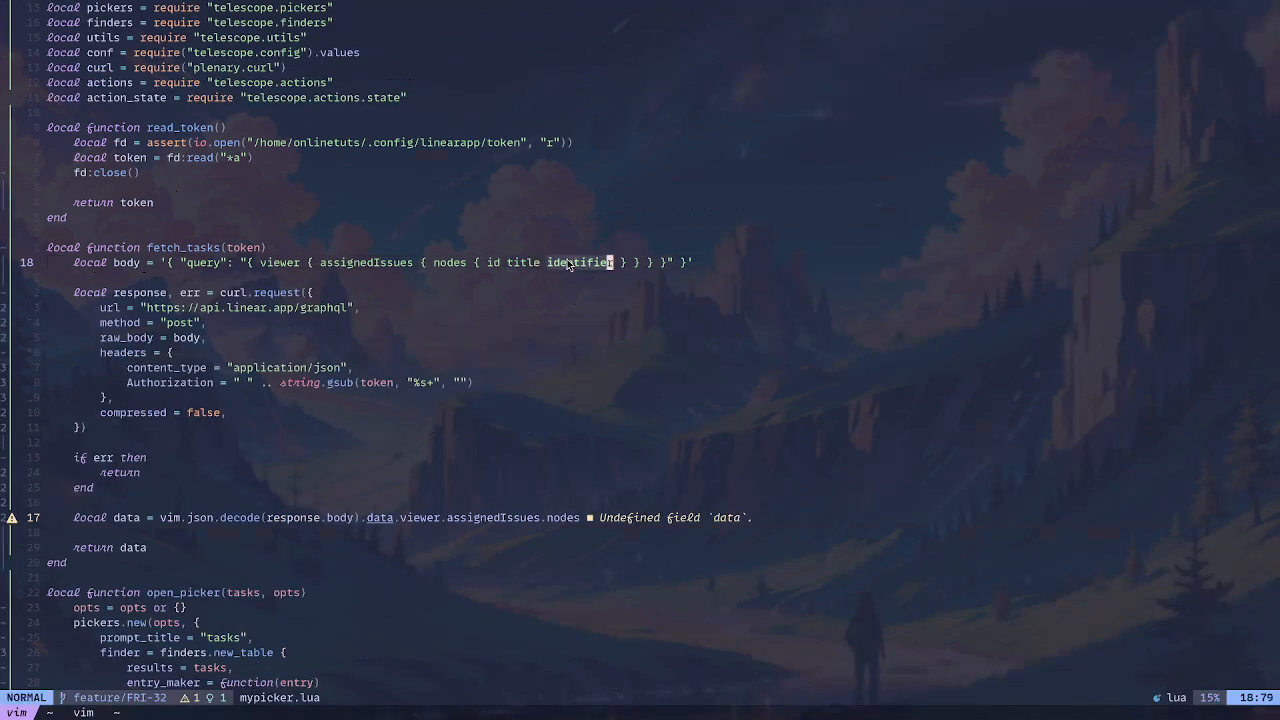
pyautogui.press('v')
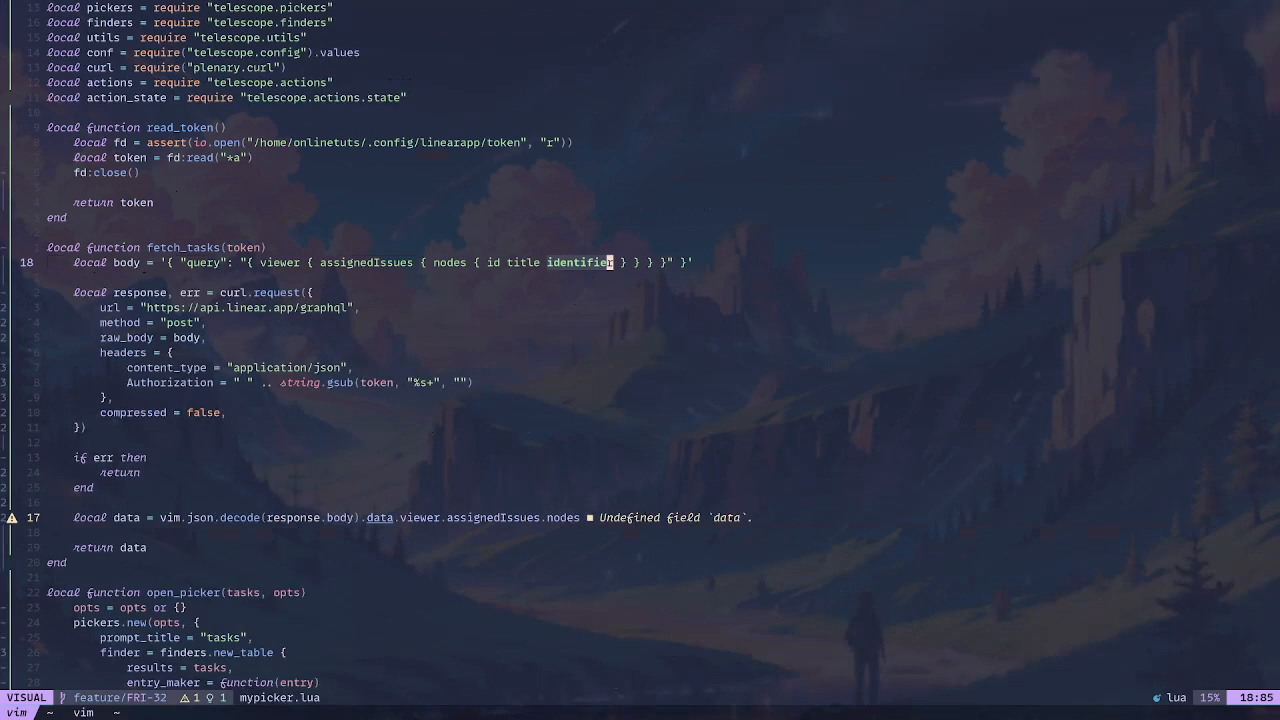
pyautogui.moveTo(438, 210)
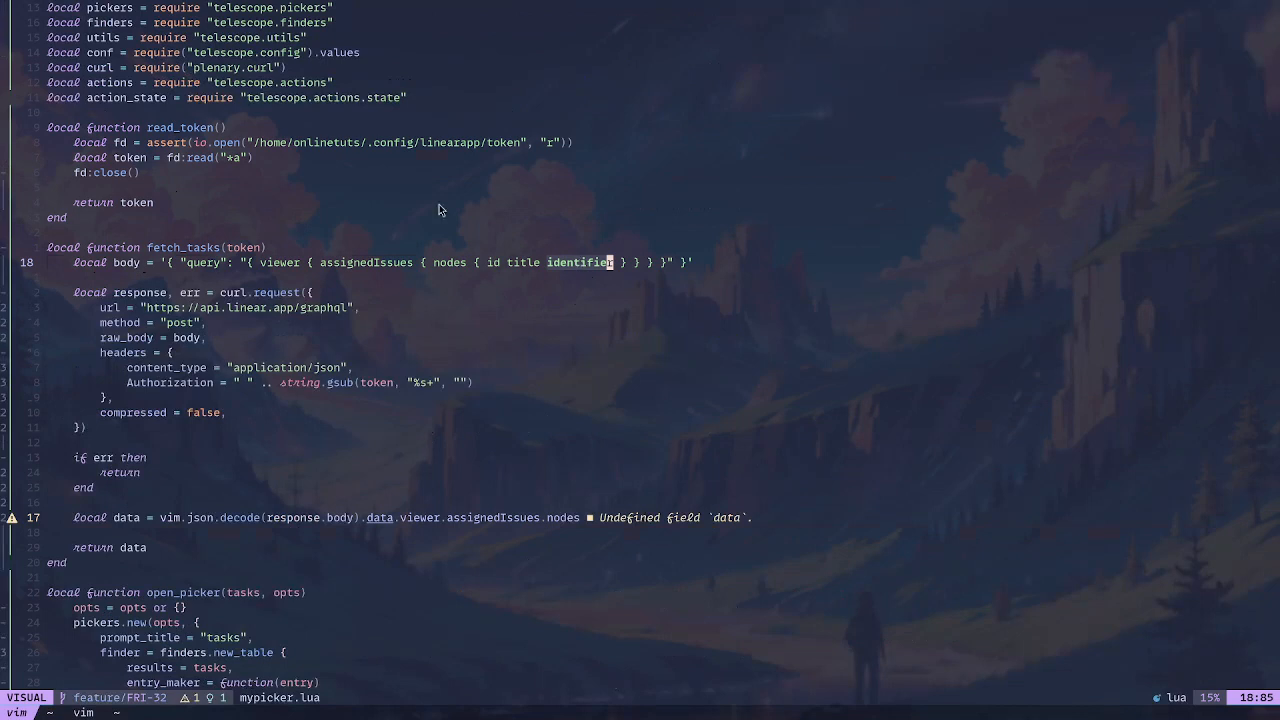
pyautogui.moveTo(395, 248)
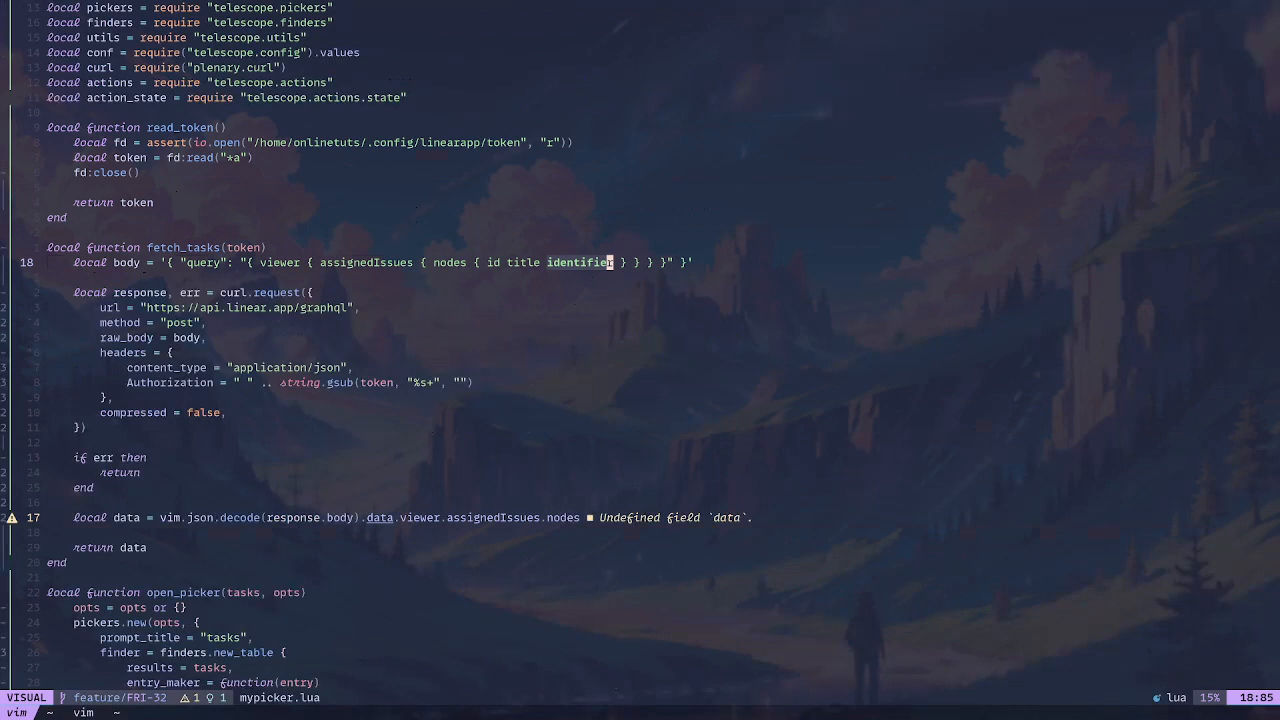
pyautogui.moveTo(494, 309)
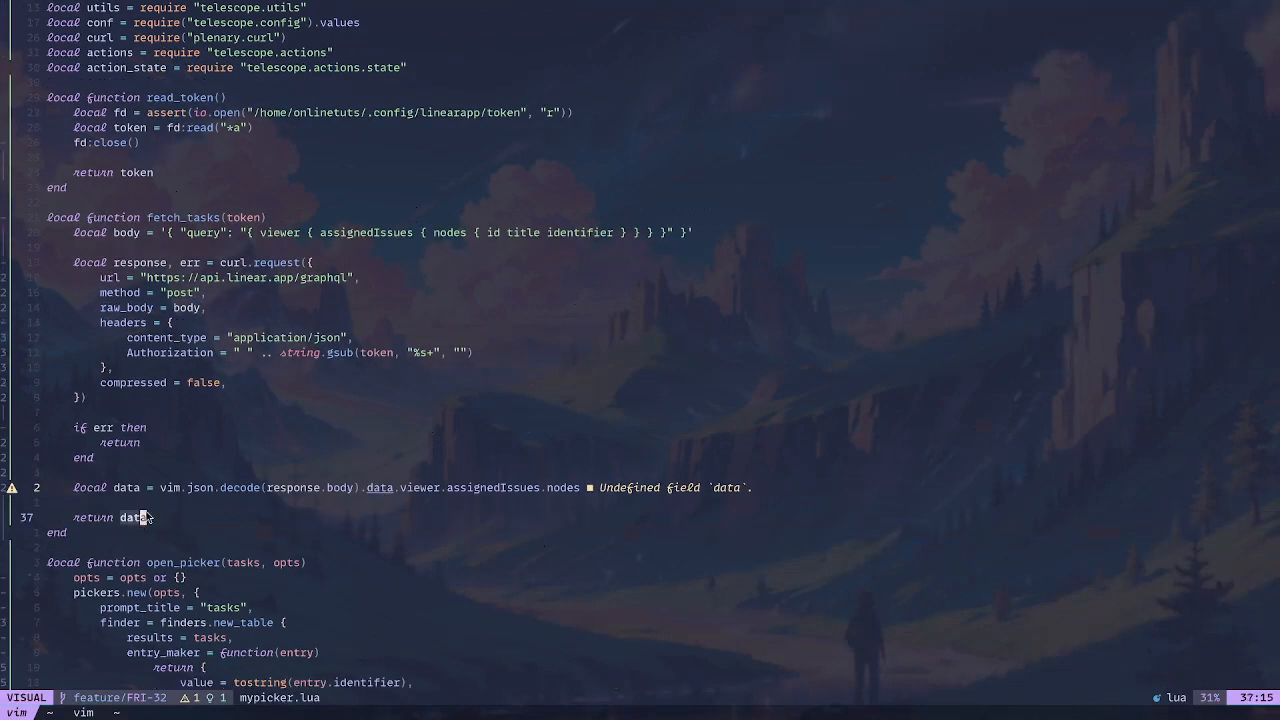
pyautogui.scroll(-3)
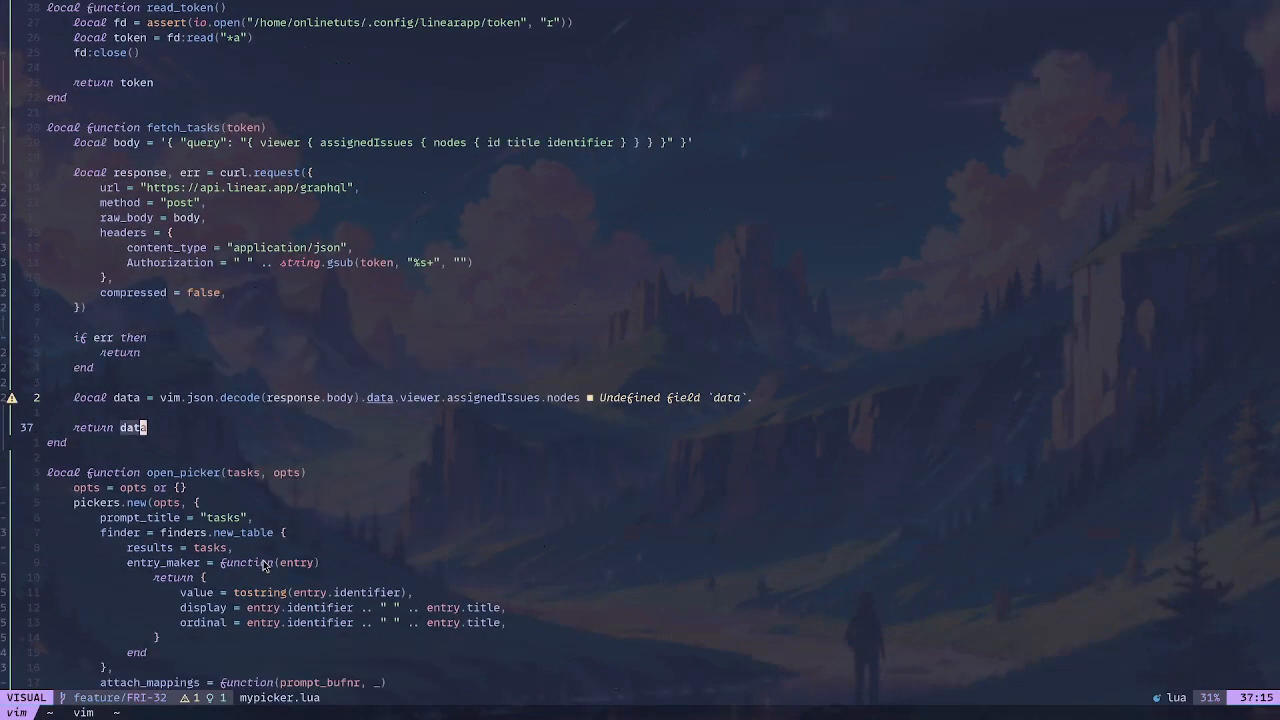
pyautogui.scroll(-3)
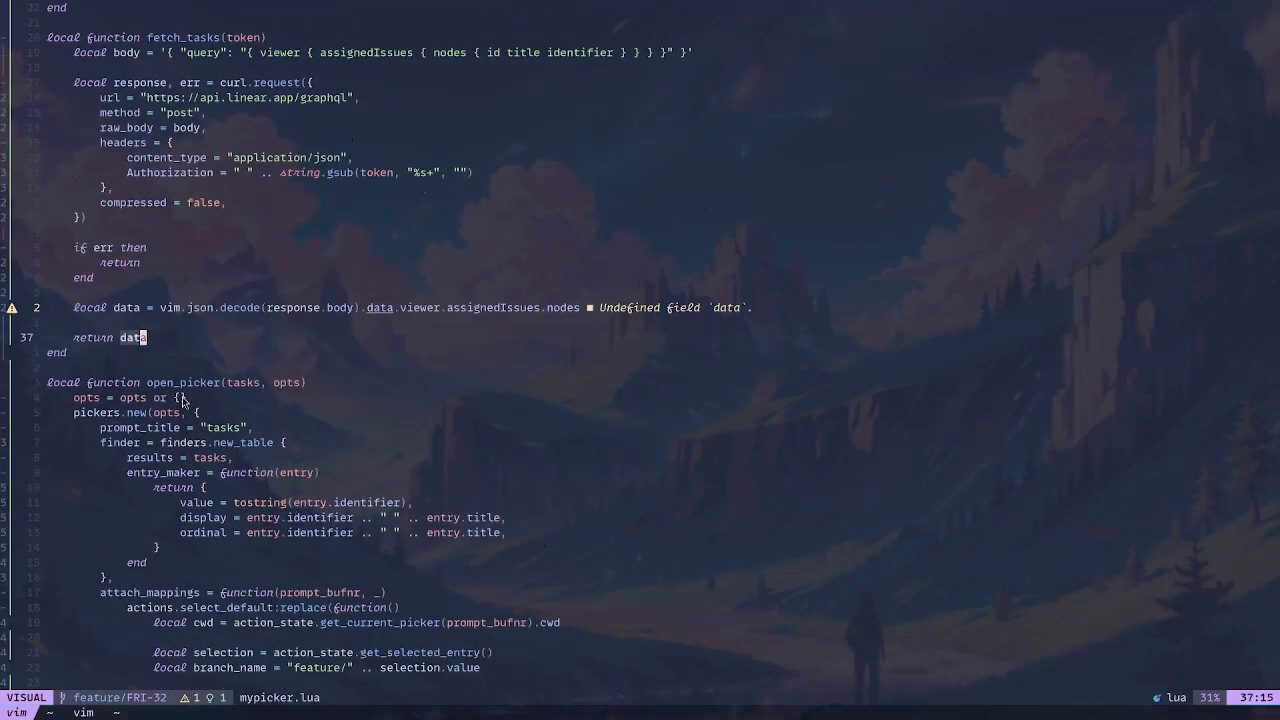
pyautogui.press('Escape')
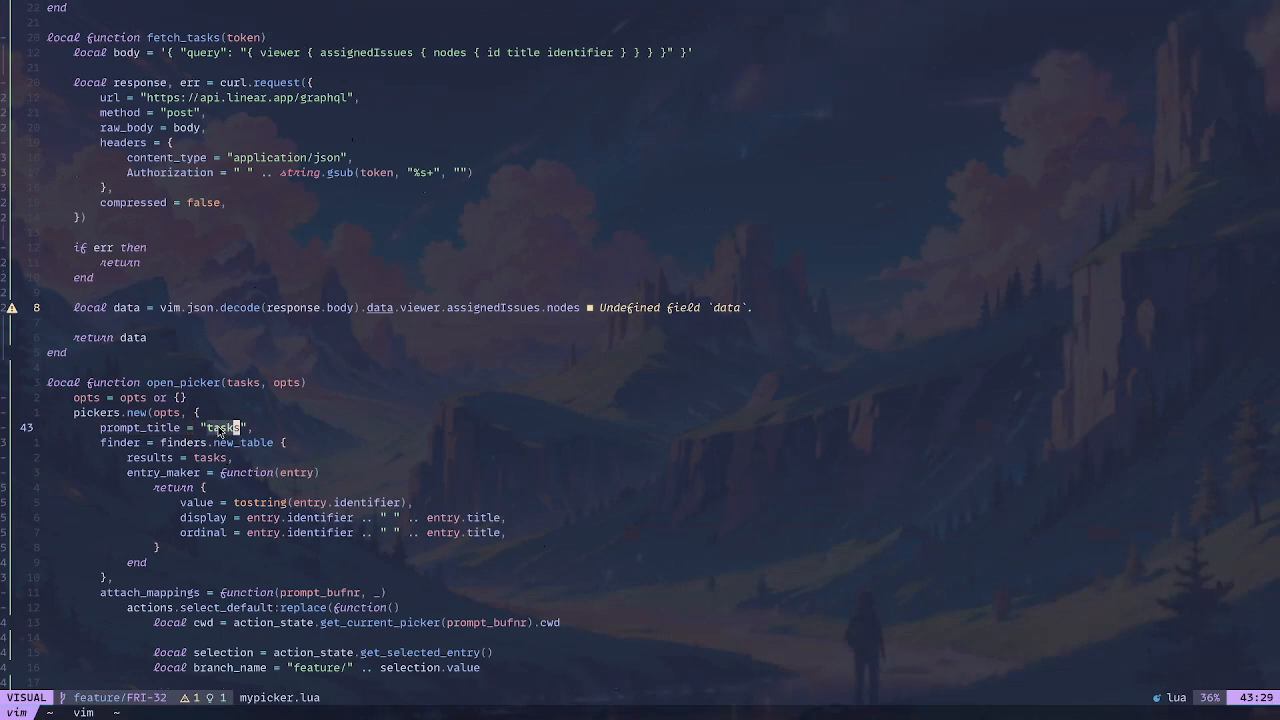
pyautogui.scroll(-3)
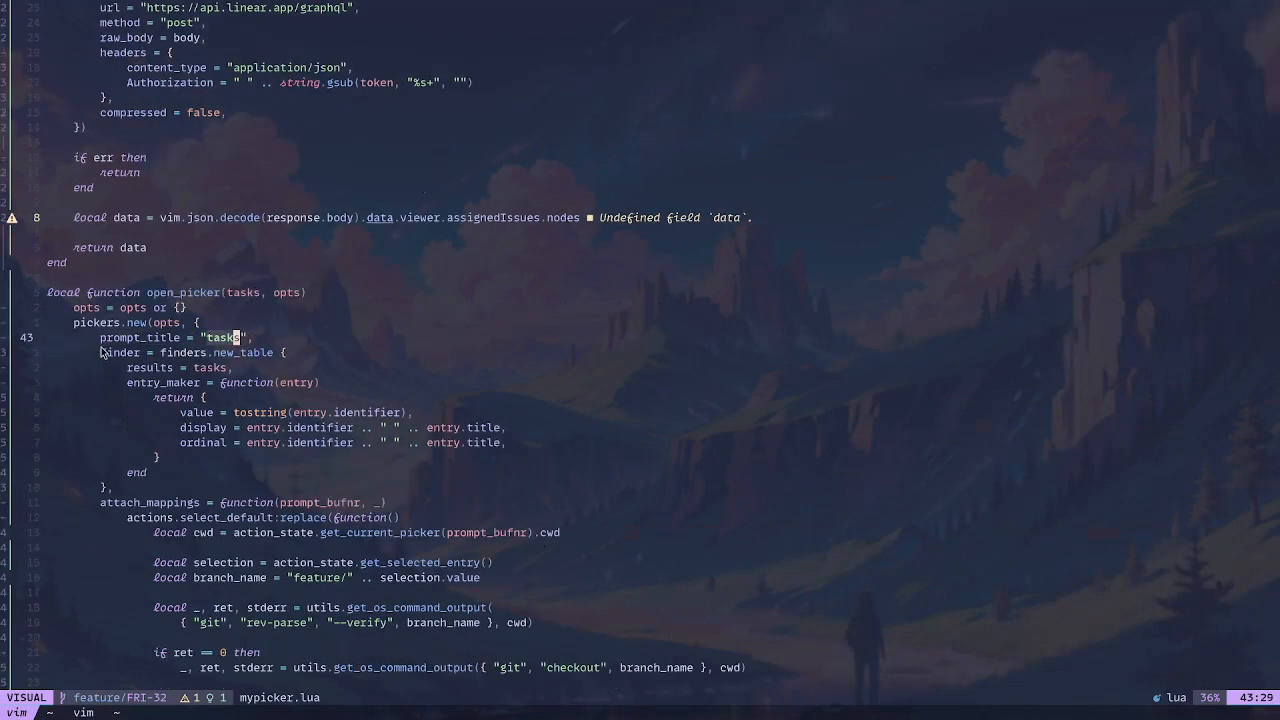
pyautogui.press('Escape')
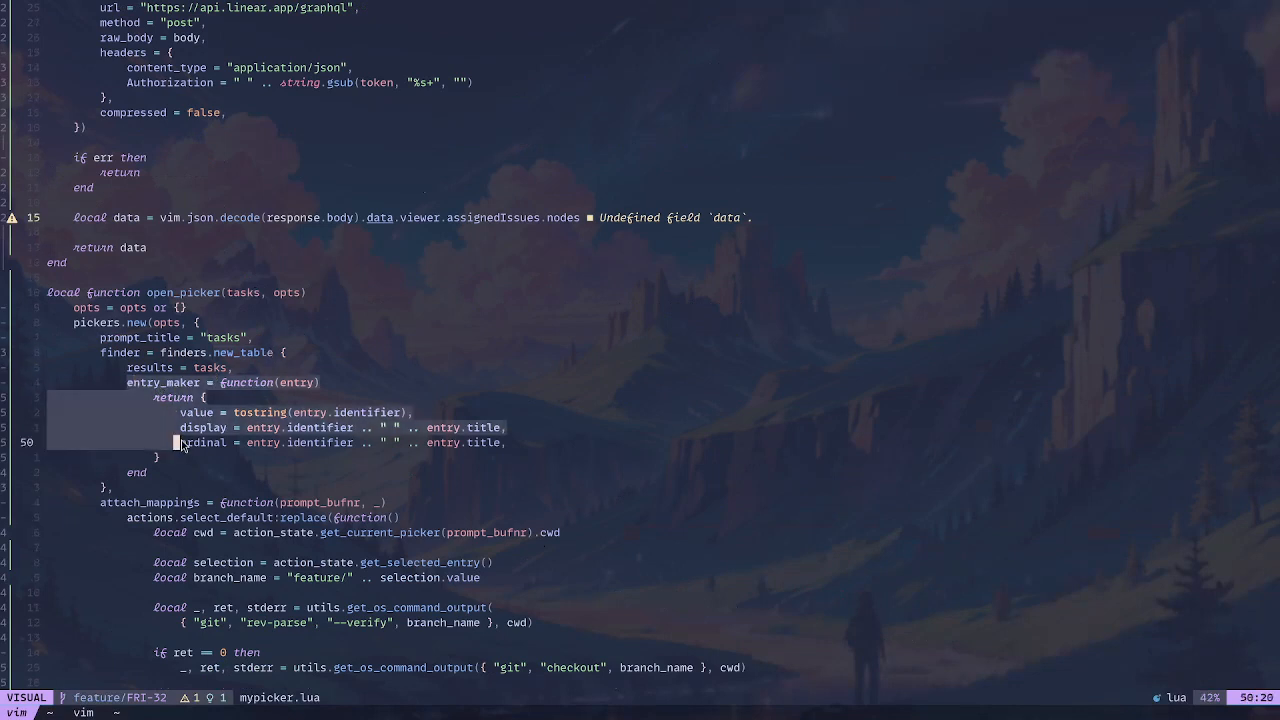
pyautogui.moveTo(290, 432)
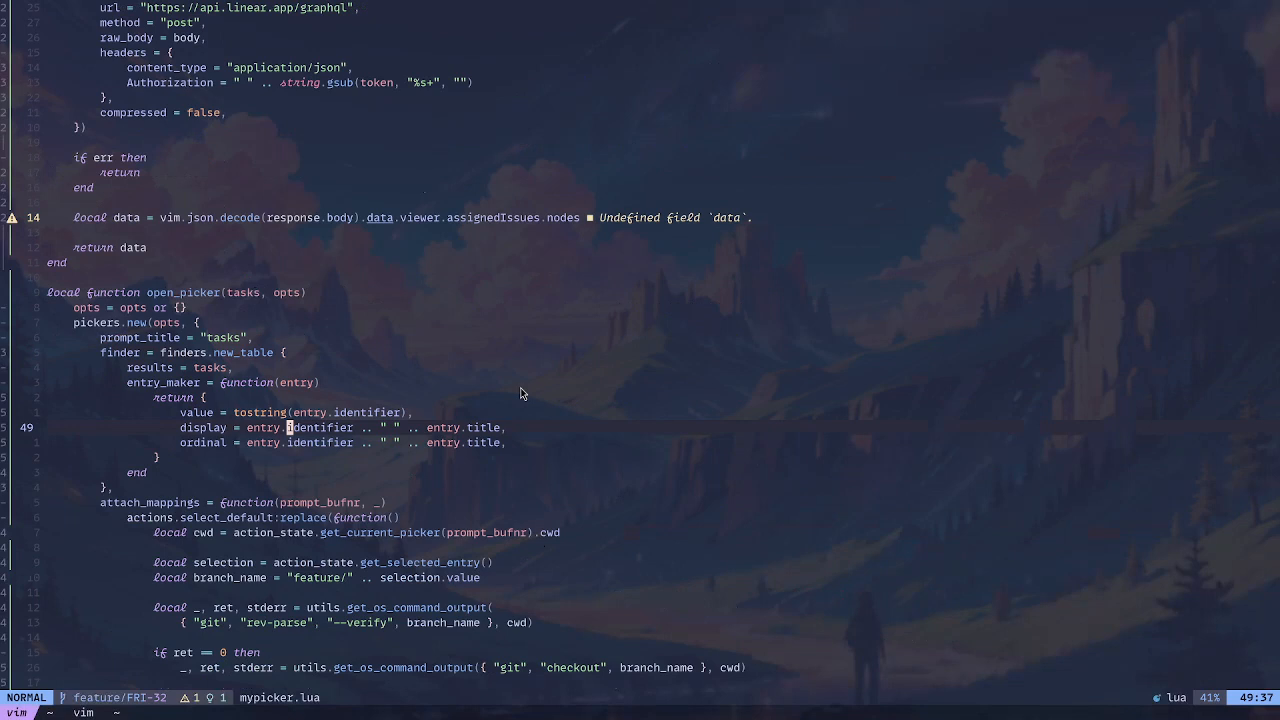
pyautogui.moveTo(344, 341)
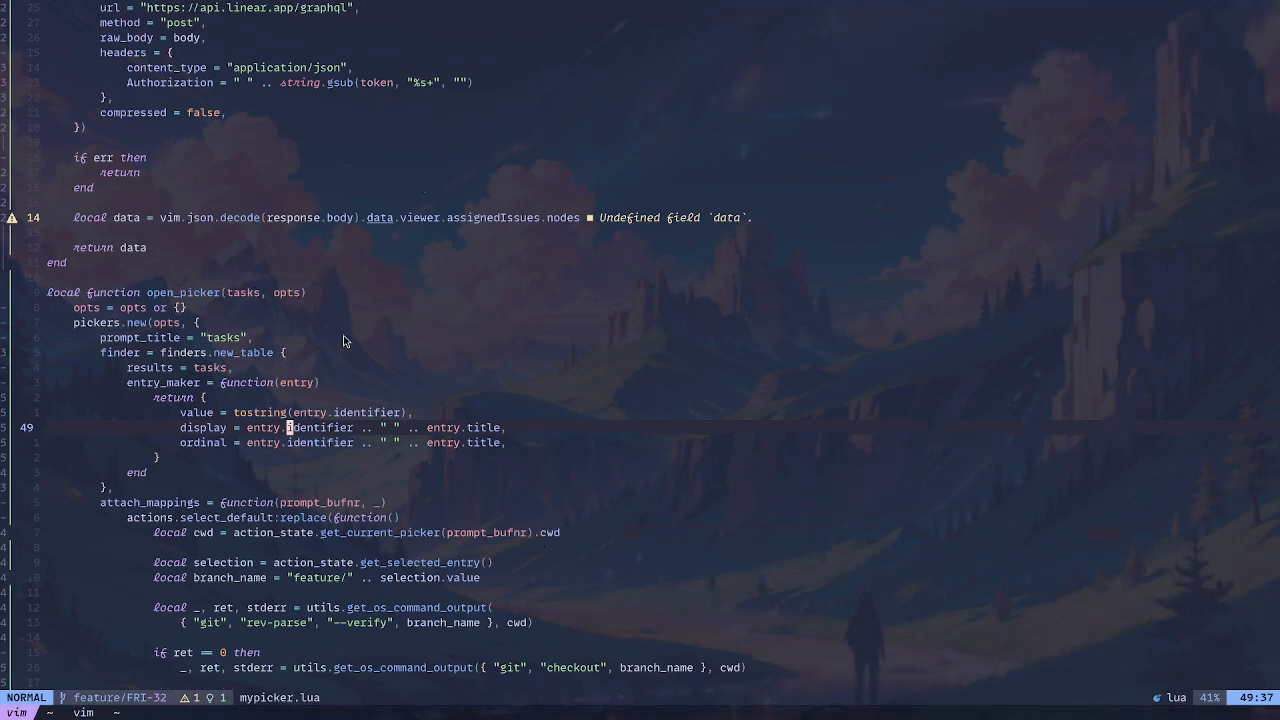
pyautogui.moveTo(312, 413)
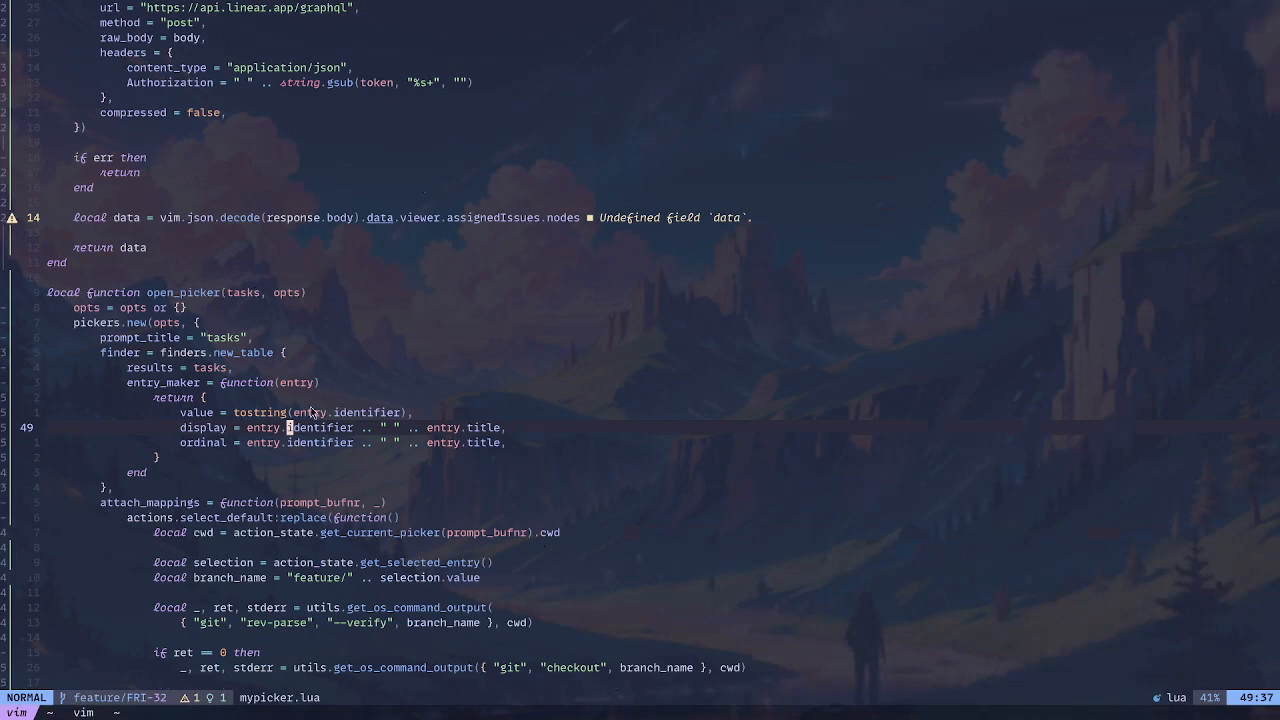
pyautogui.moveTo(540, 438)
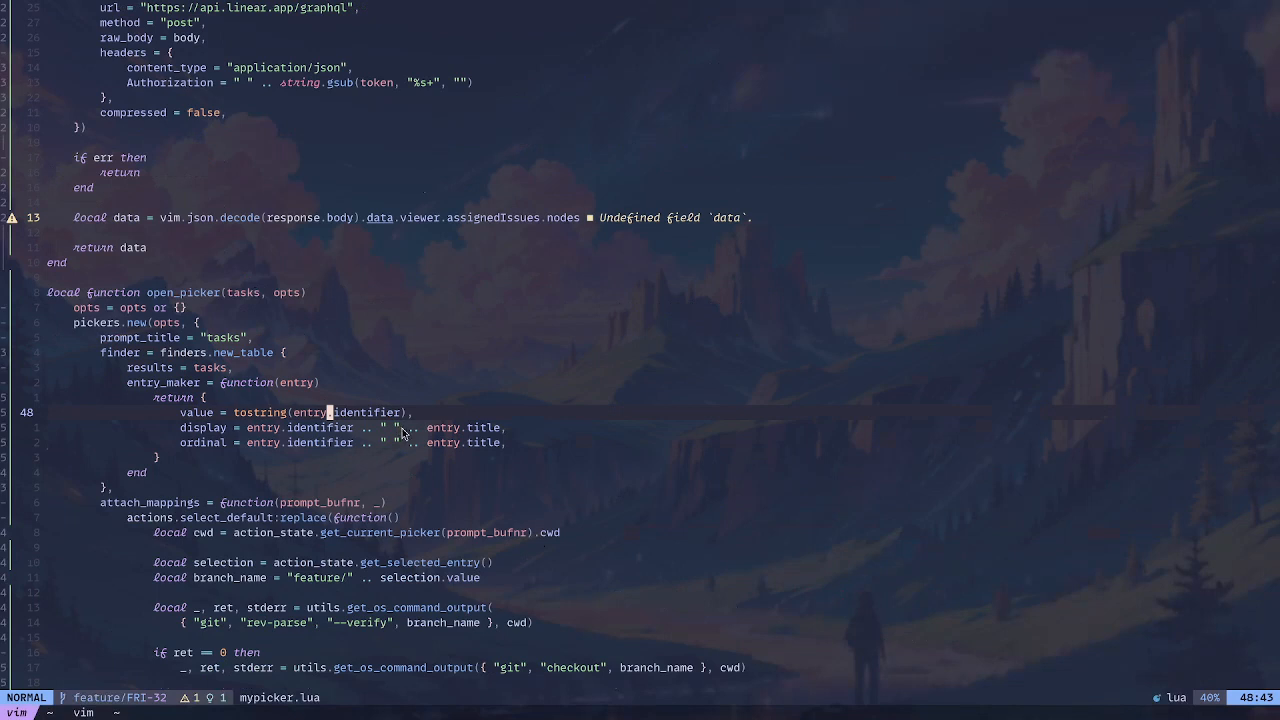
pyautogui.moveTo(400, 430)
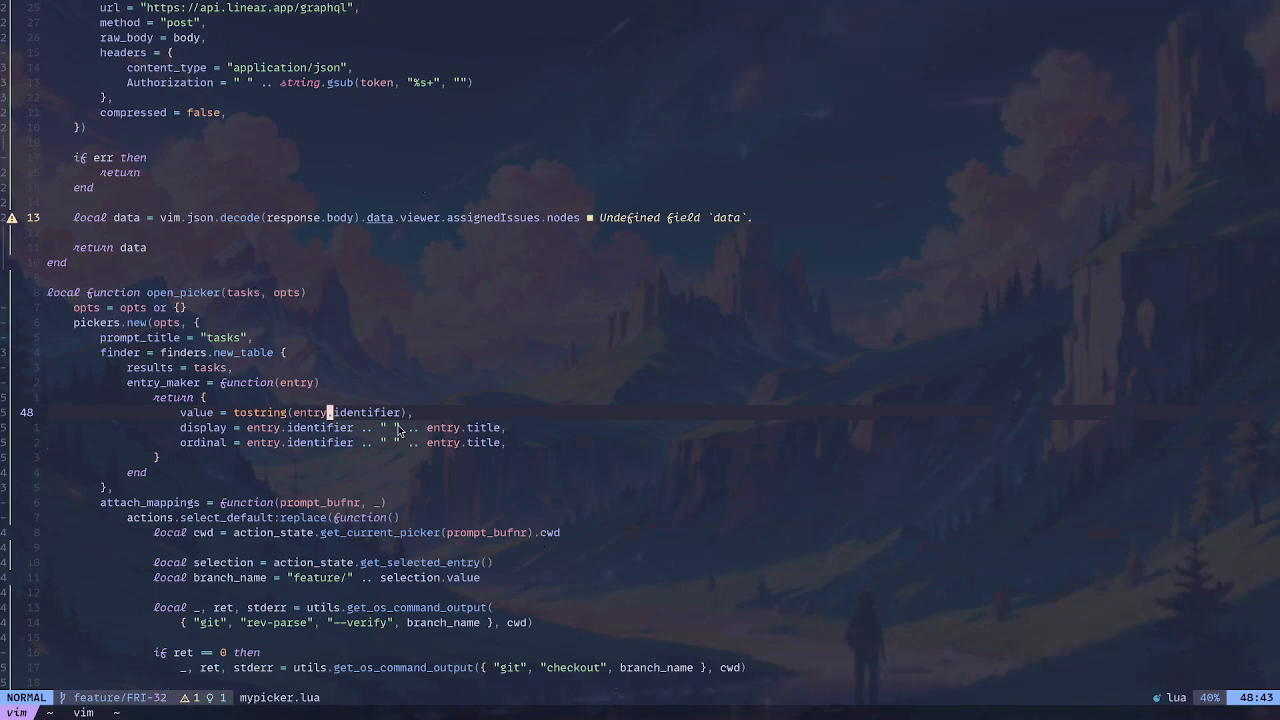
pyautogui.moveTo(360, 362)
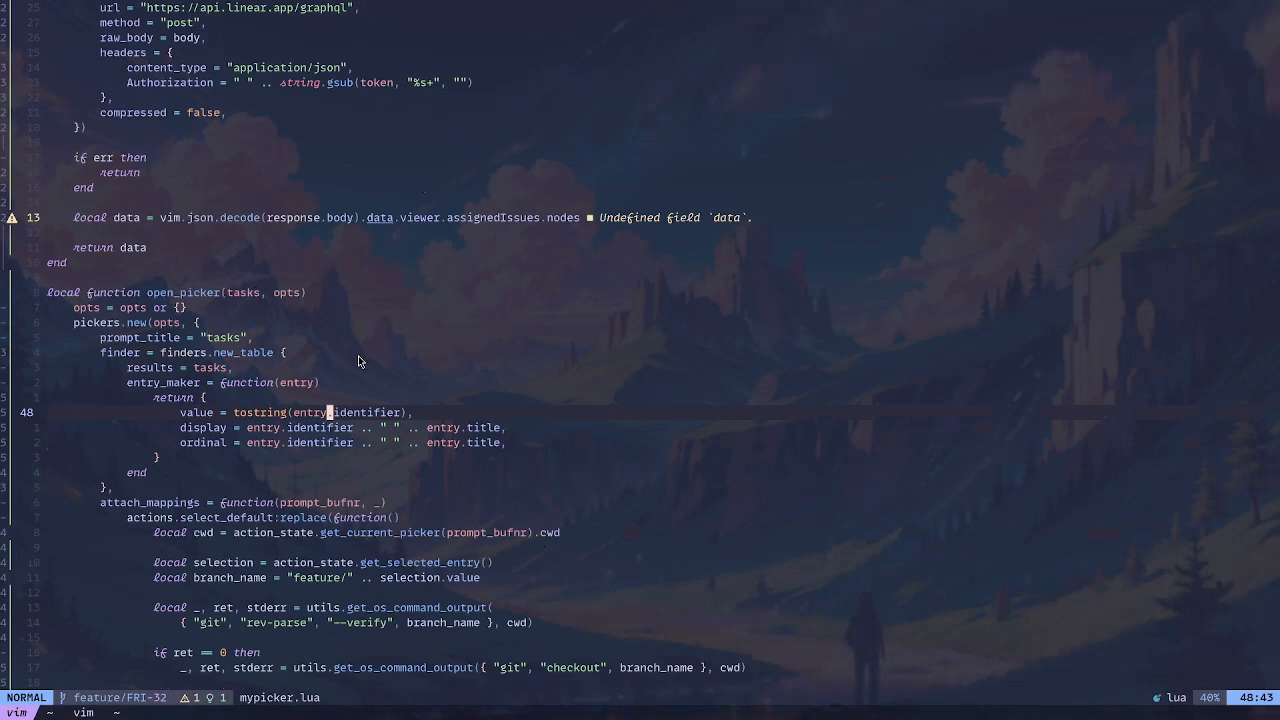
pyautogui.scroll(-3)
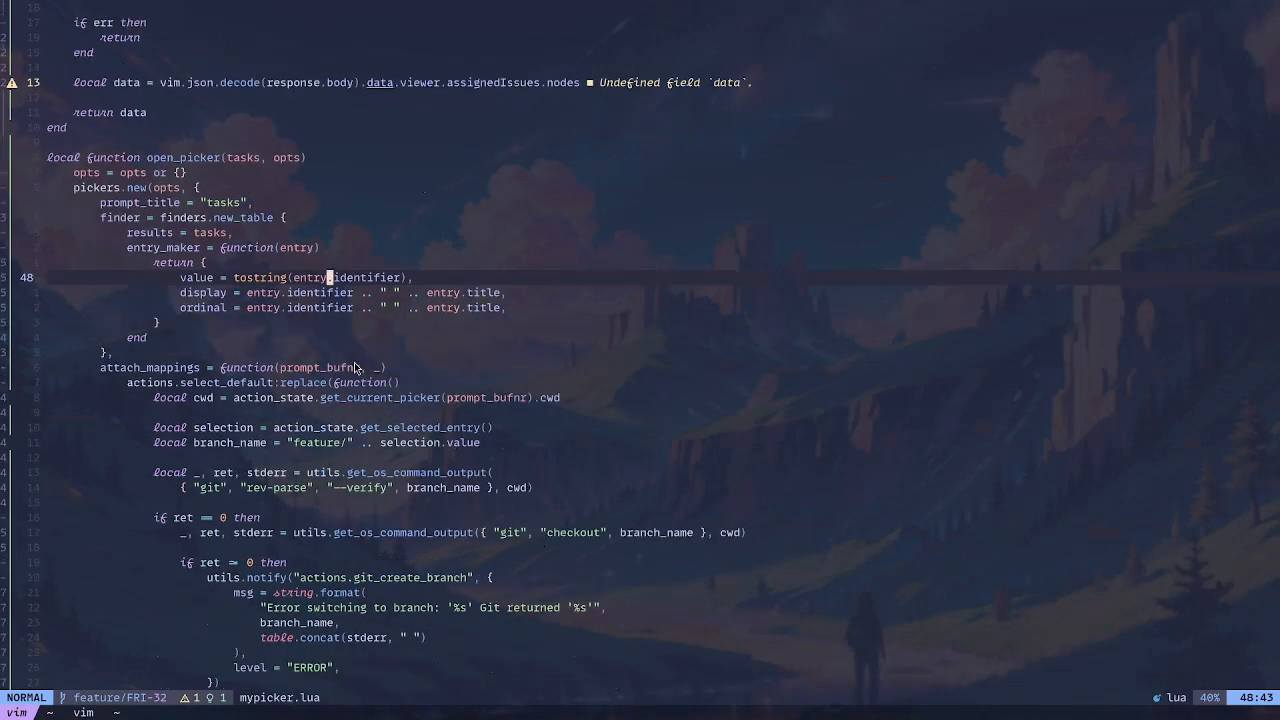
pyautogui.scroll(-3)
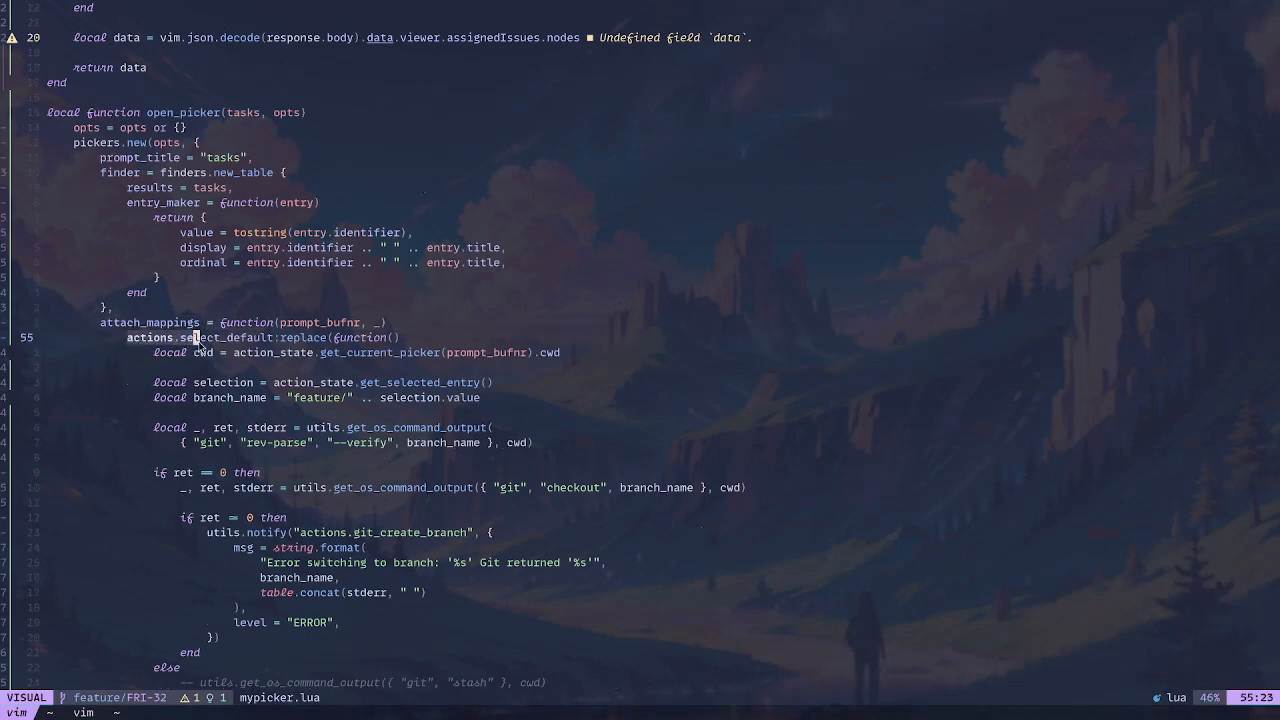
pyautogui.press('Escape')
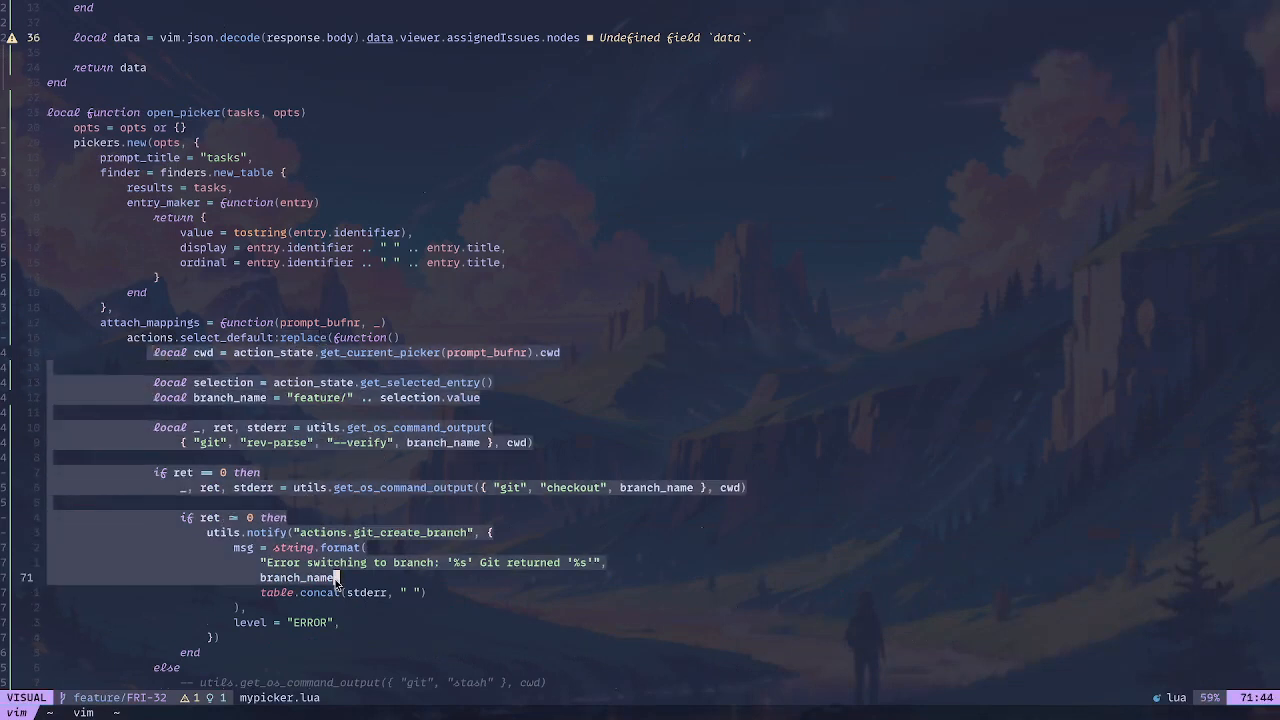
pyautogui.scroll(-3)
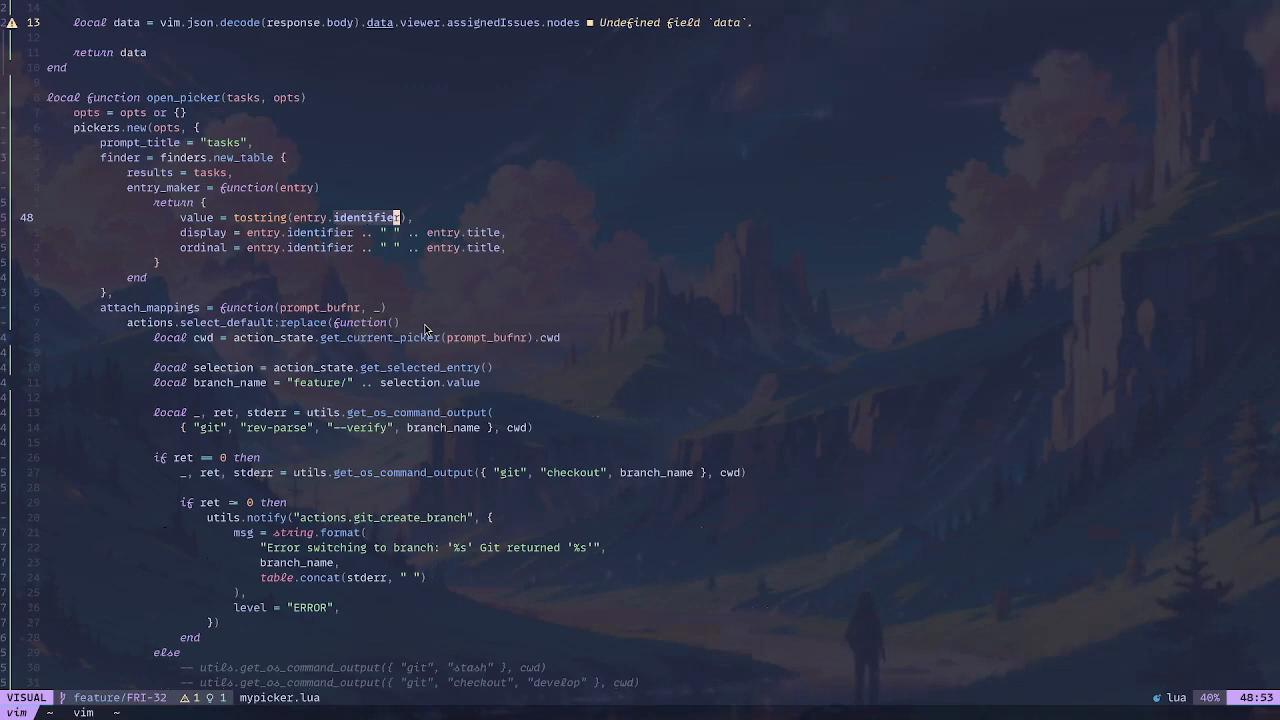
pyautogui.moveTo(481, 405)
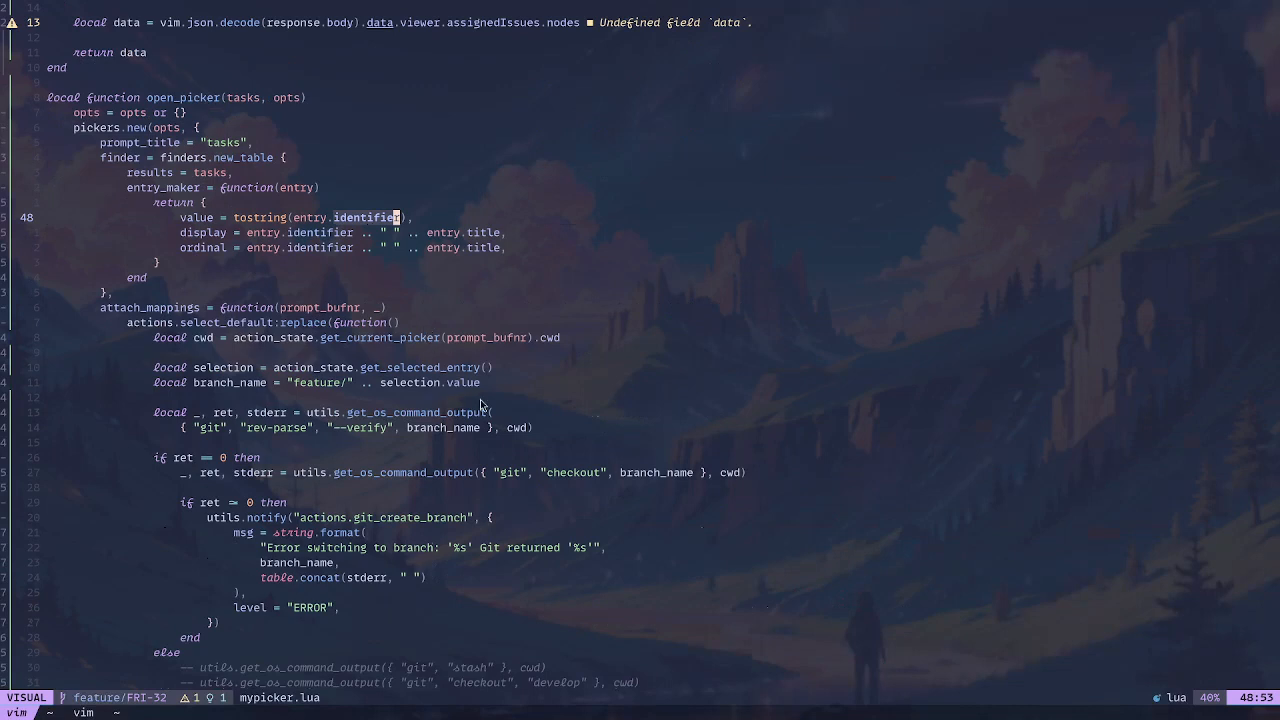
pyautogui.moveTo(483, 406)
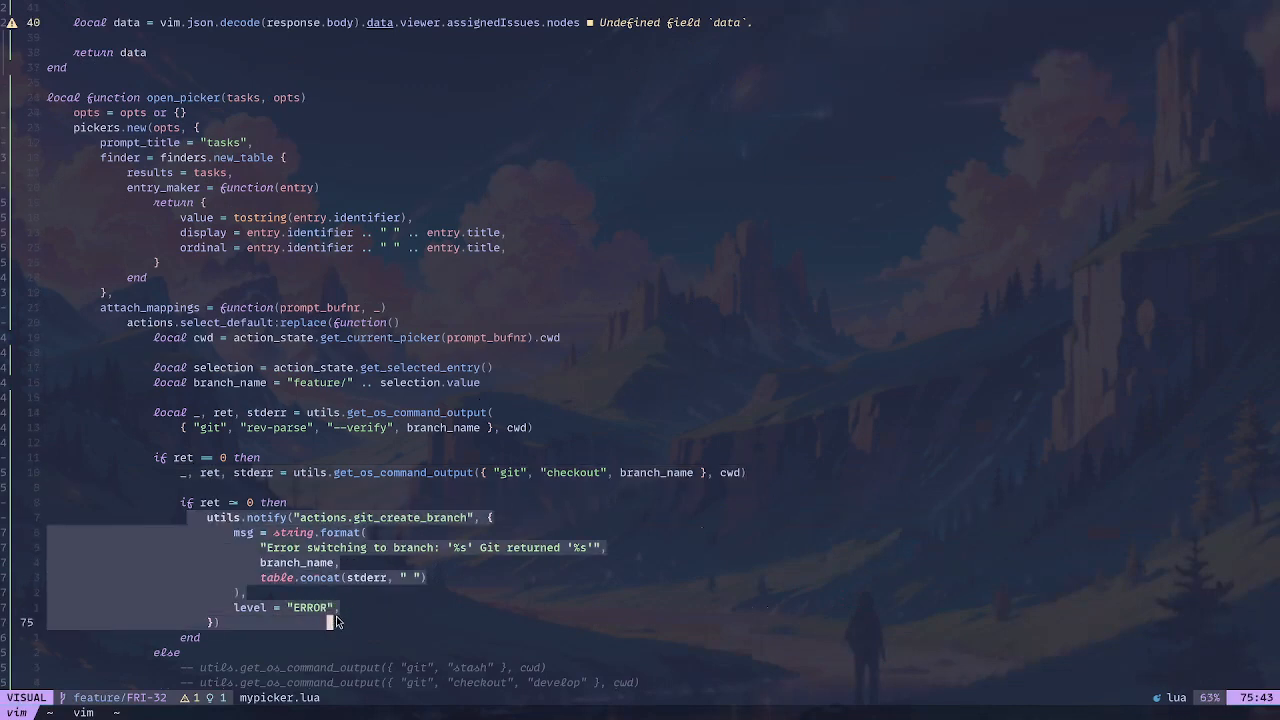
pyautogui.scroll(-3)
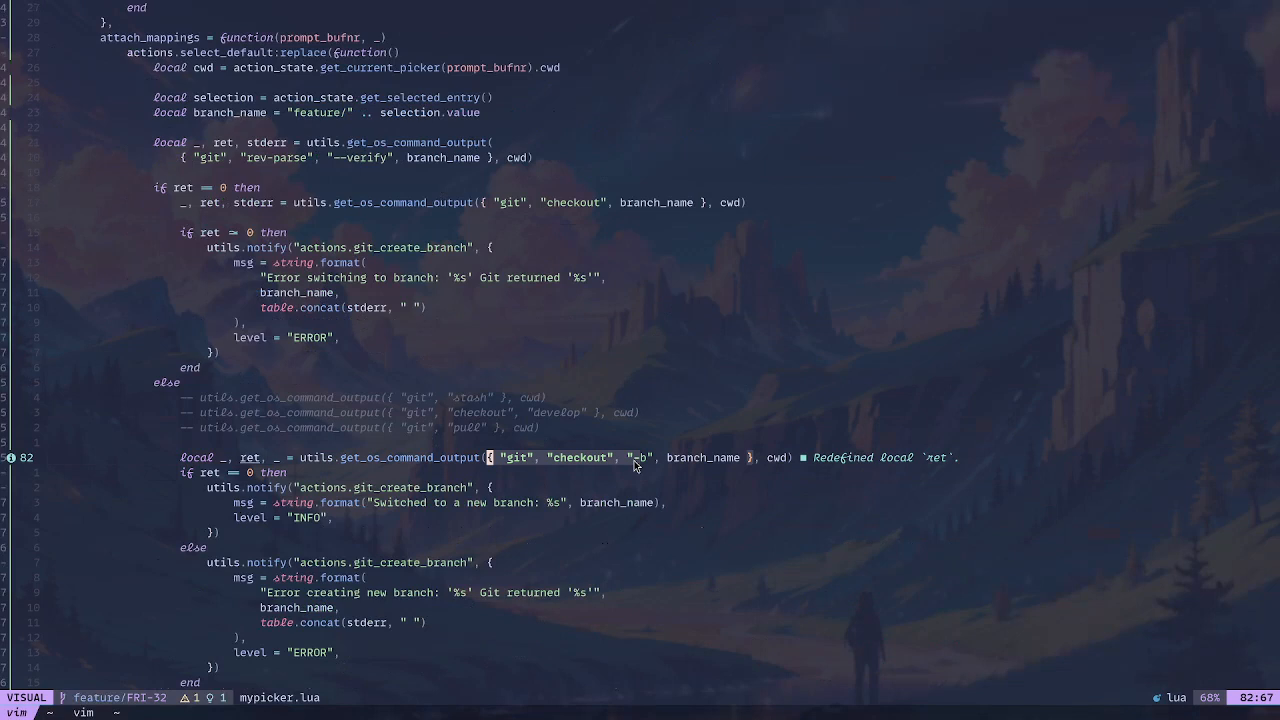
pyautogui.moveTo(778, 471)
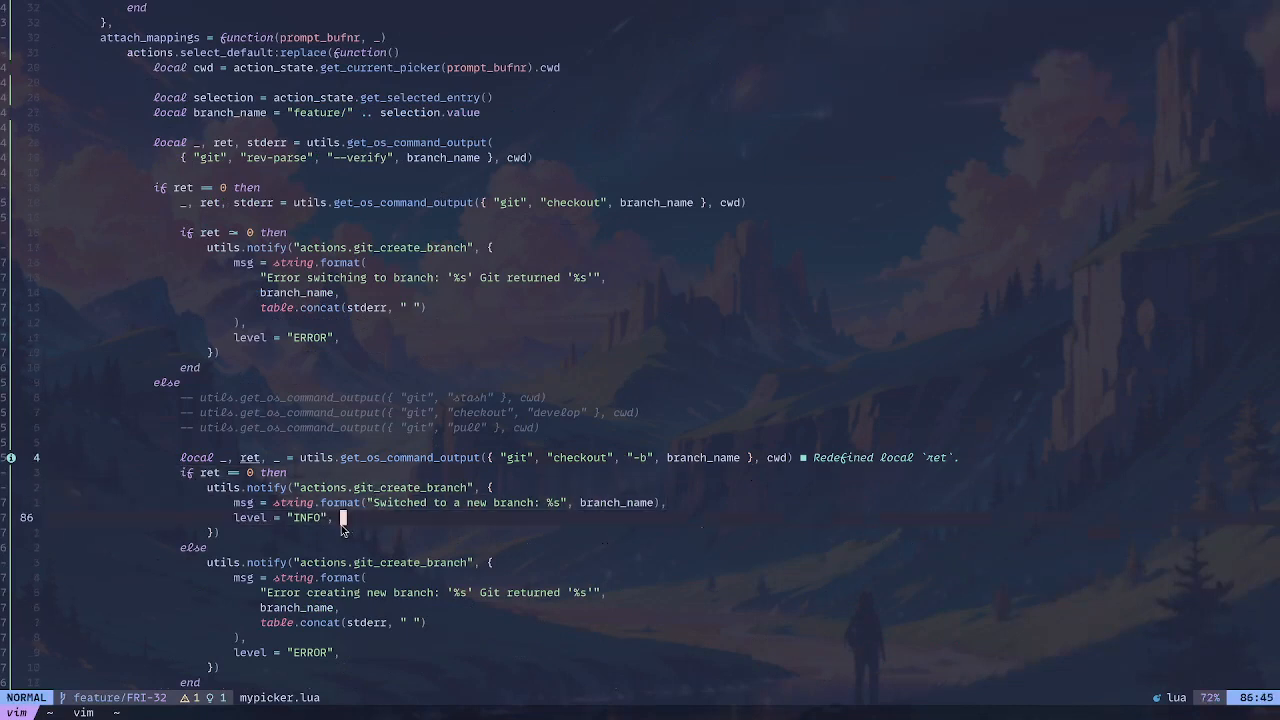
pyautogui.scroll(-3)
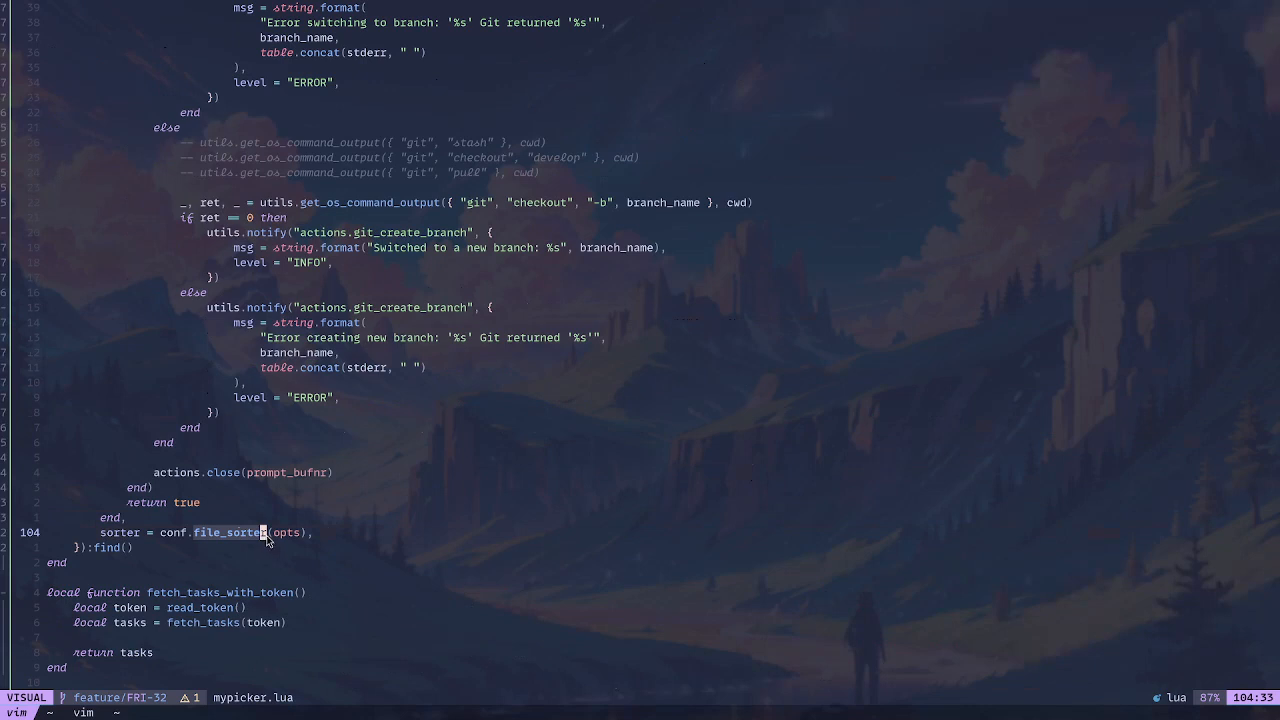
pyautogui.moveTo(261, 553)
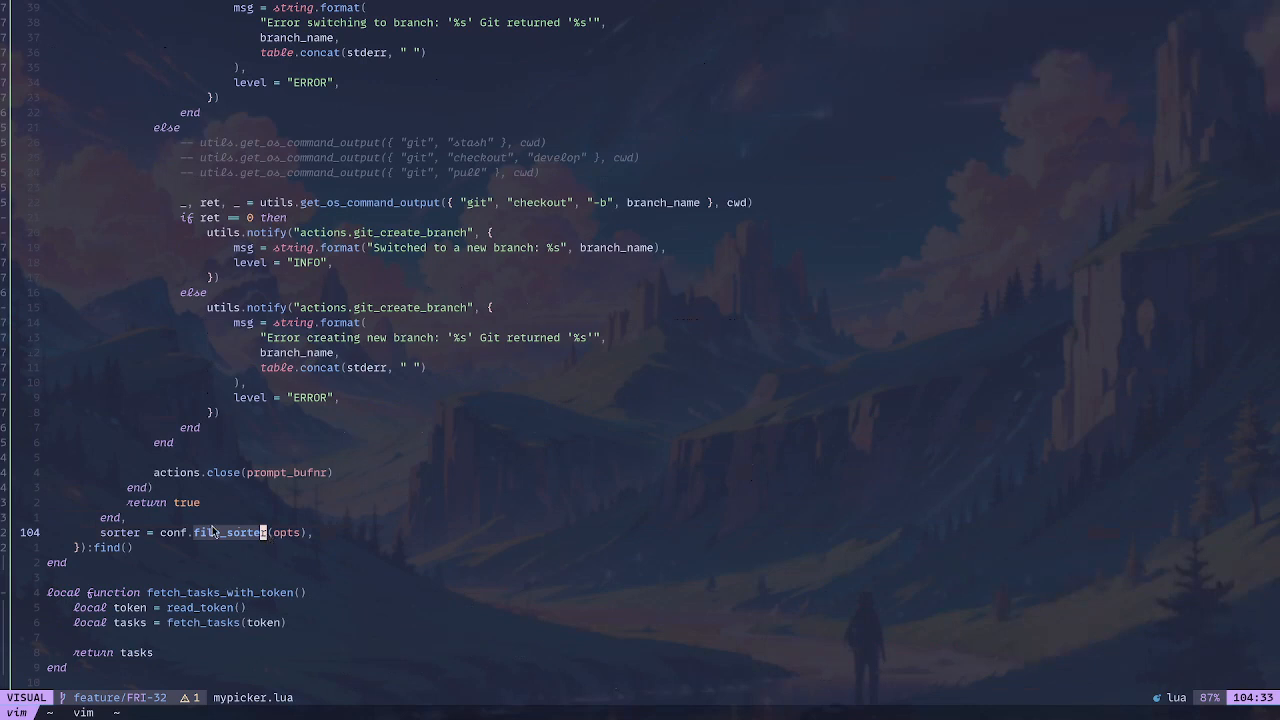
pyautogui.press('Escape')
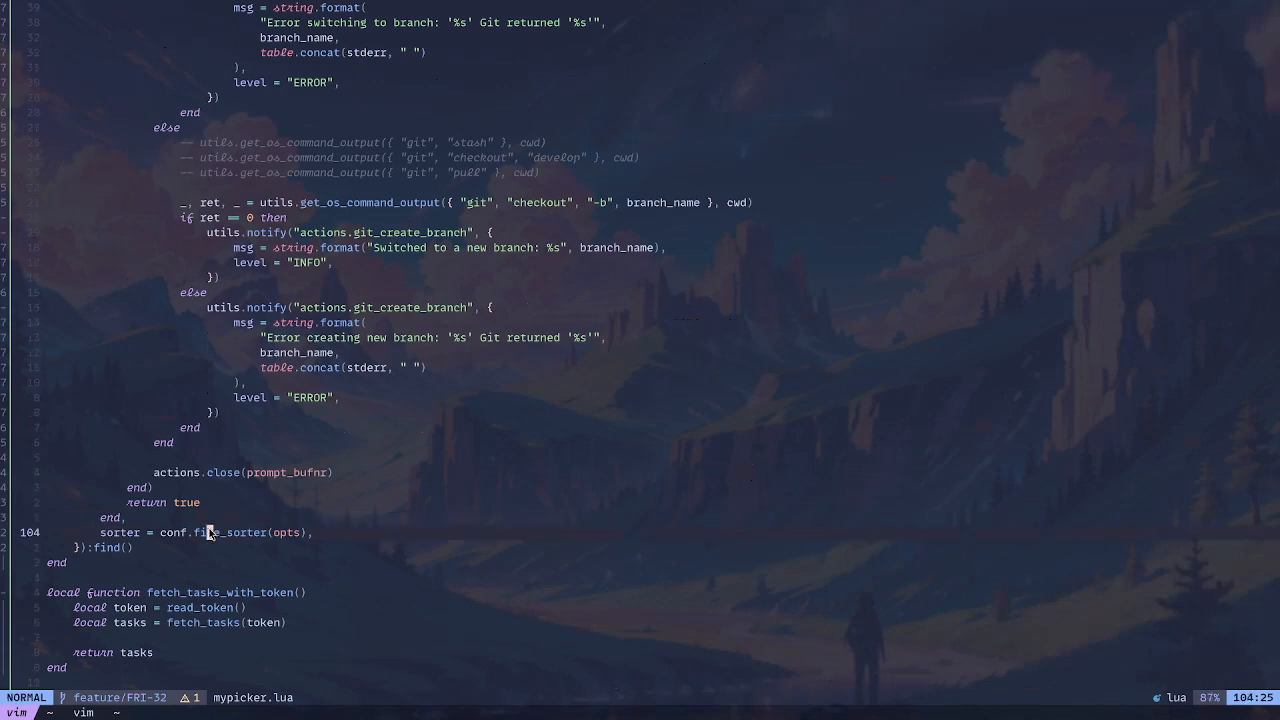
pyautogui.moveTo(261, 515)
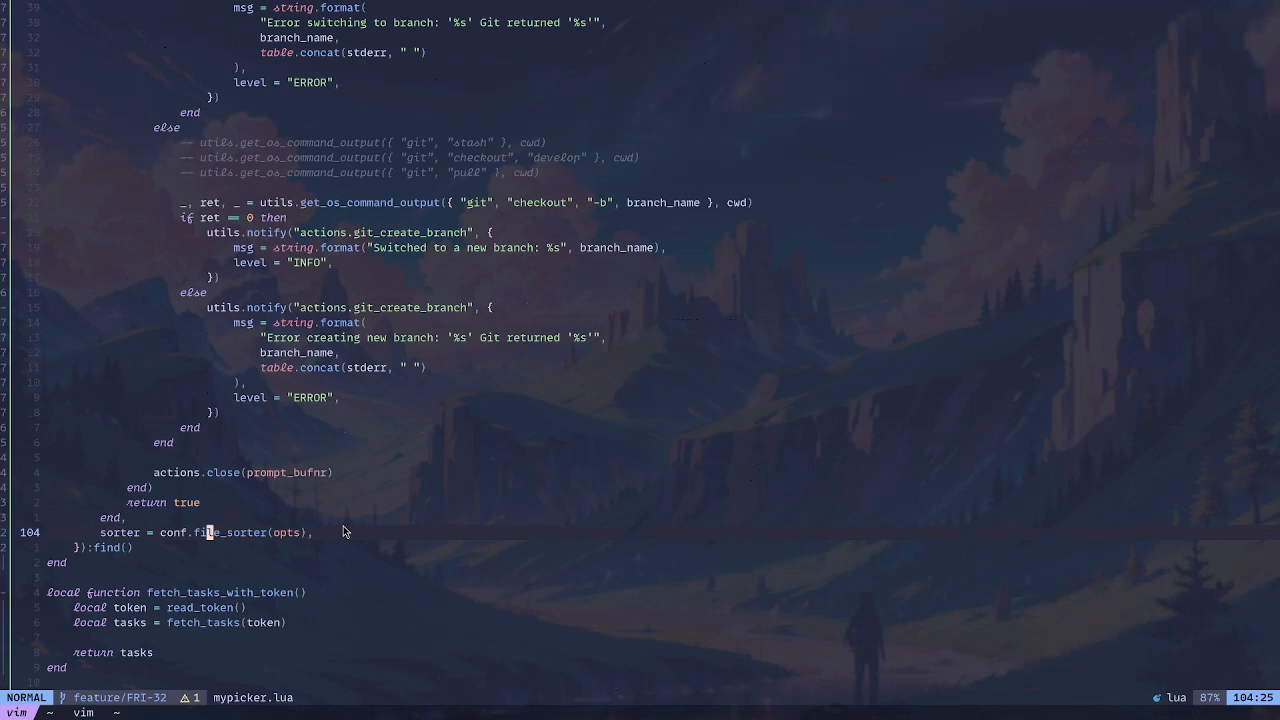
pyautogui.moveTo(293, 565)
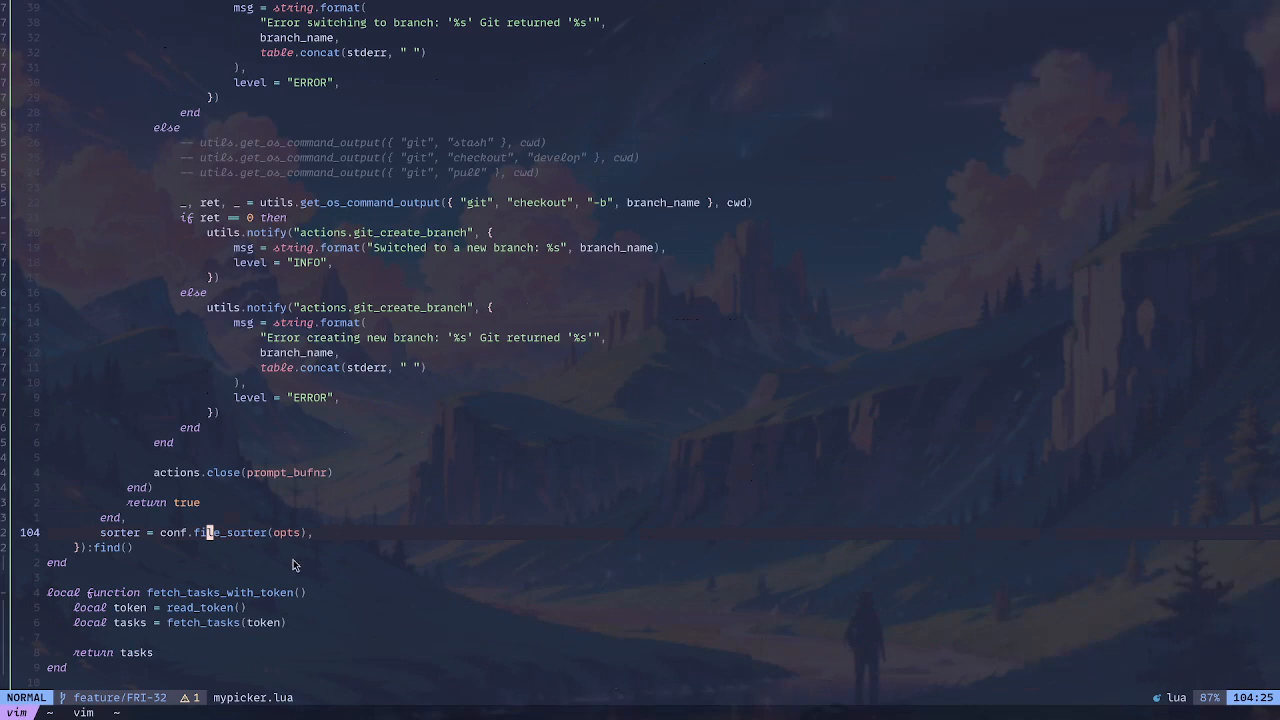
pyautogui.scroll(-3)
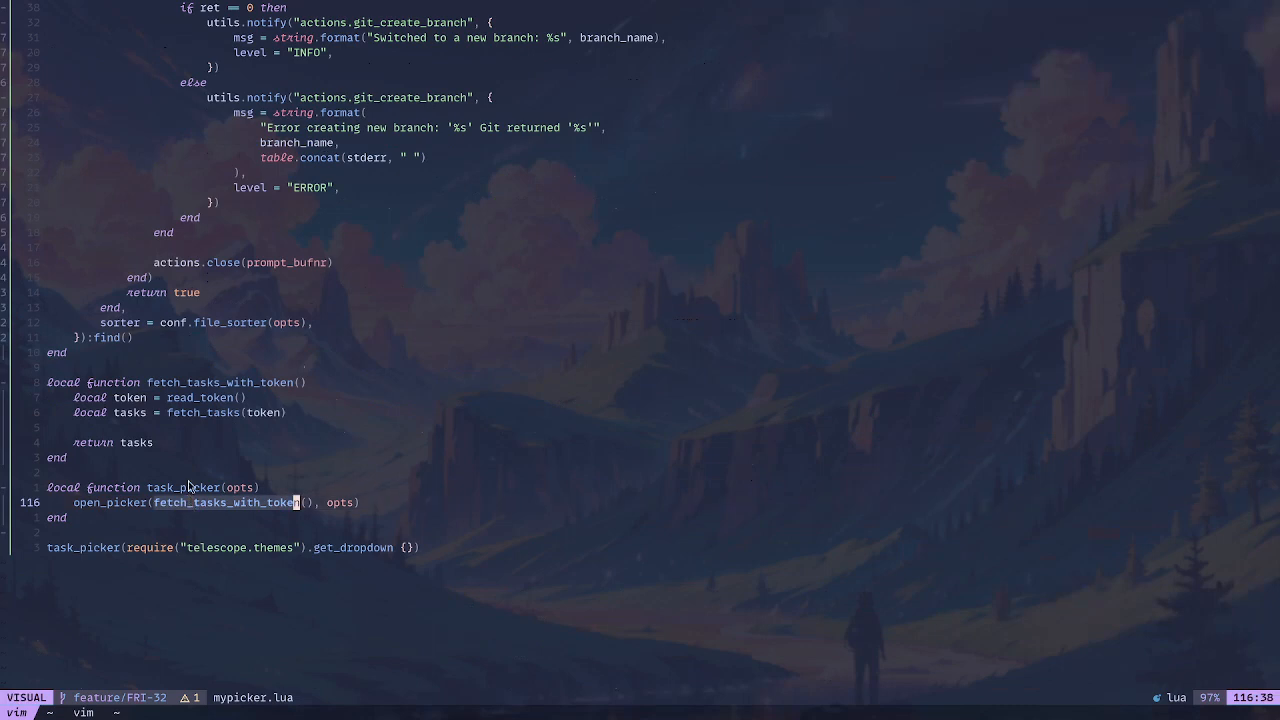
pyautogui.press('Escape')
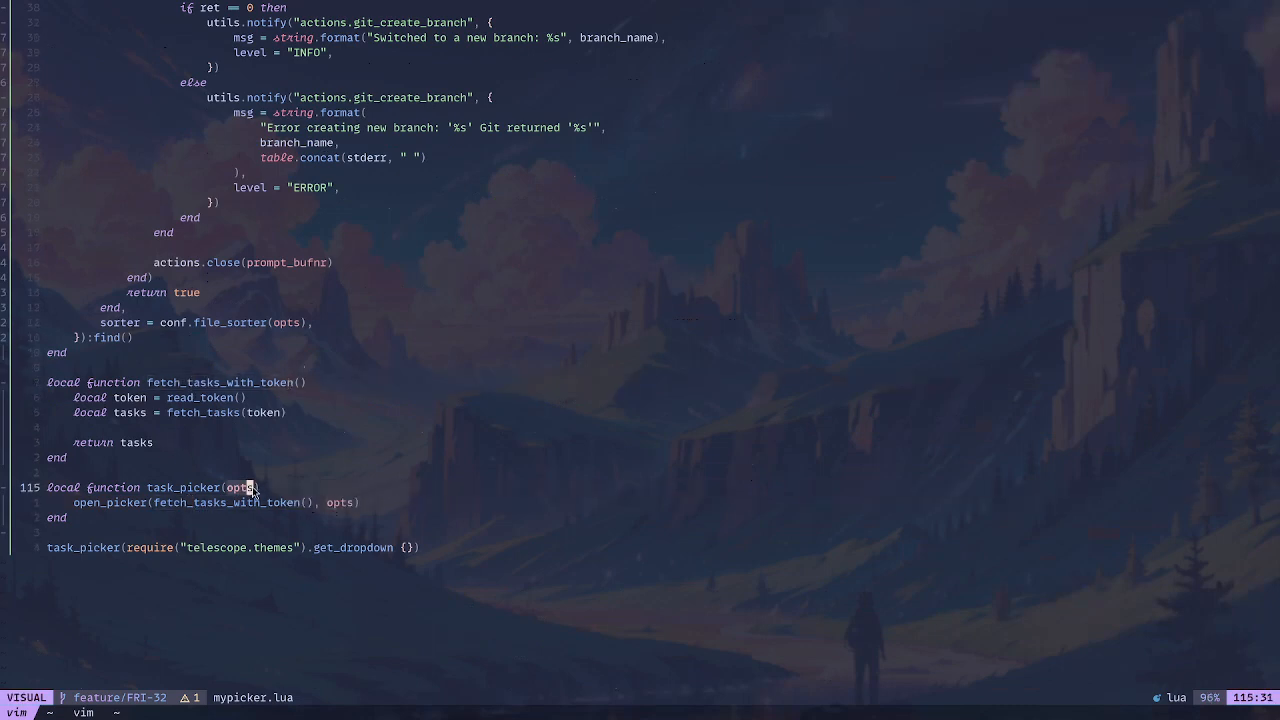
pyautogui.moveTo(265, 508)
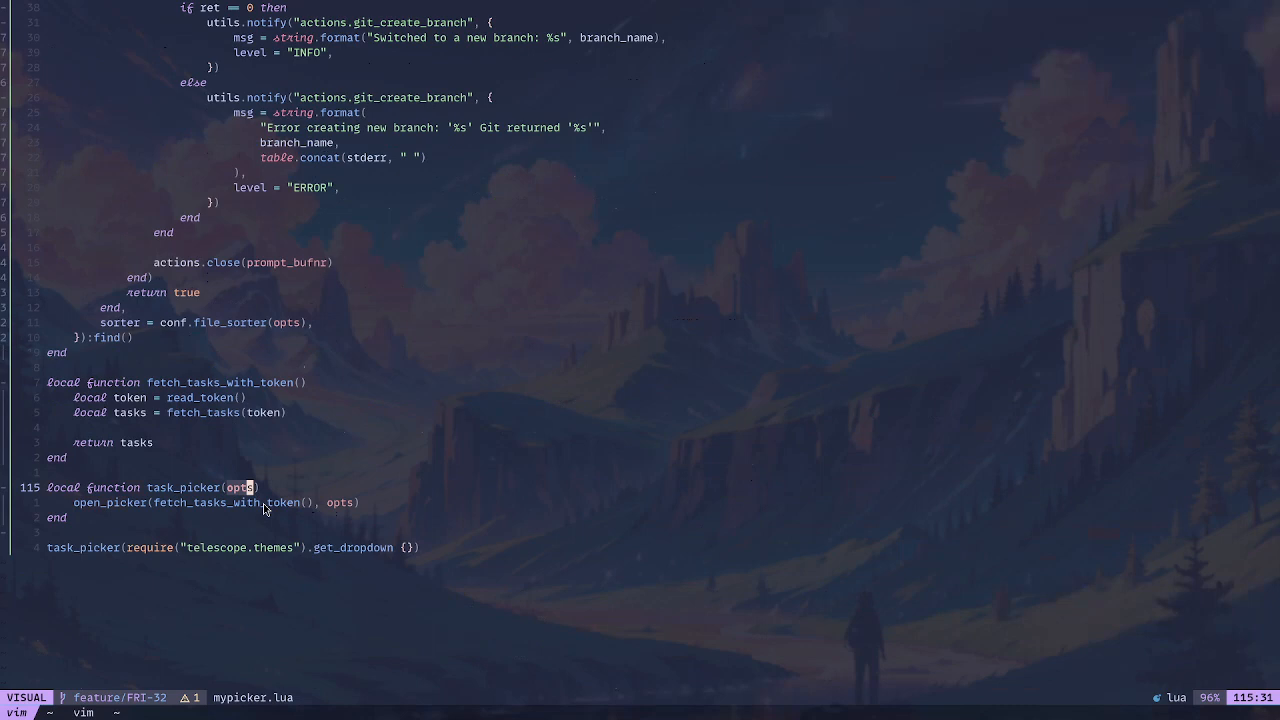
pyautogui.moveTo(325, 580)
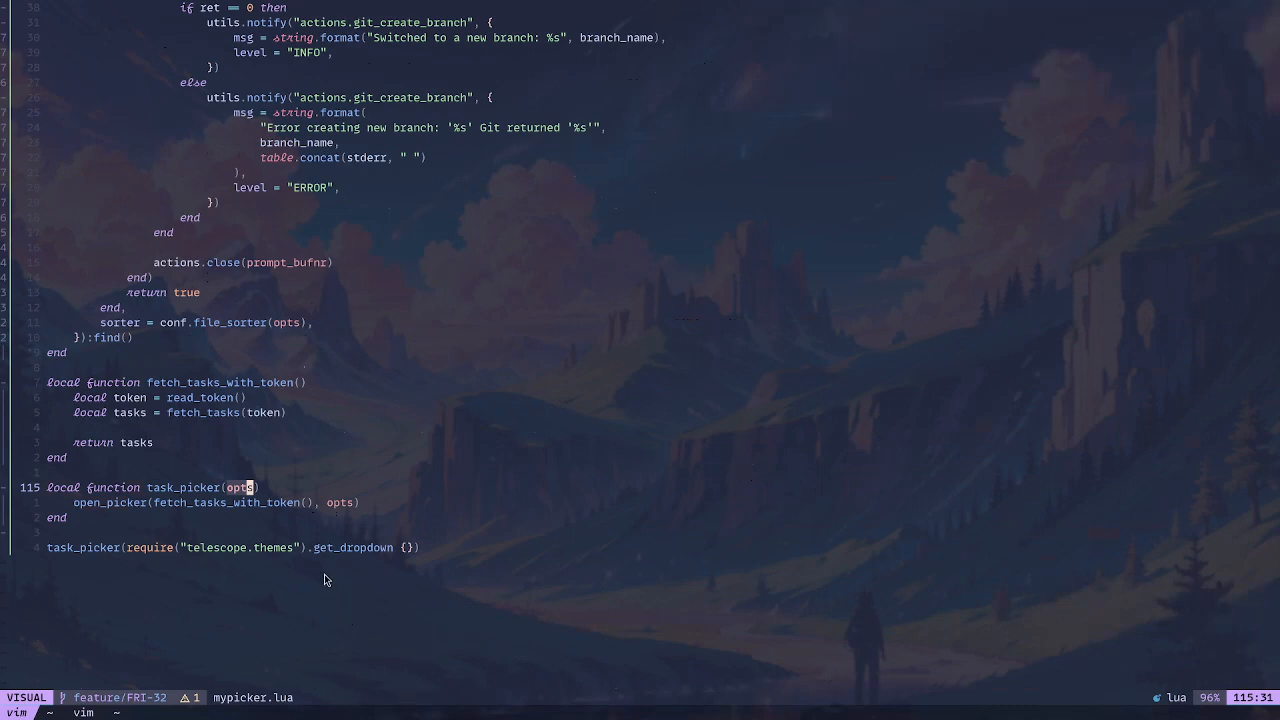
pyautogui.moveTo(318, 557)
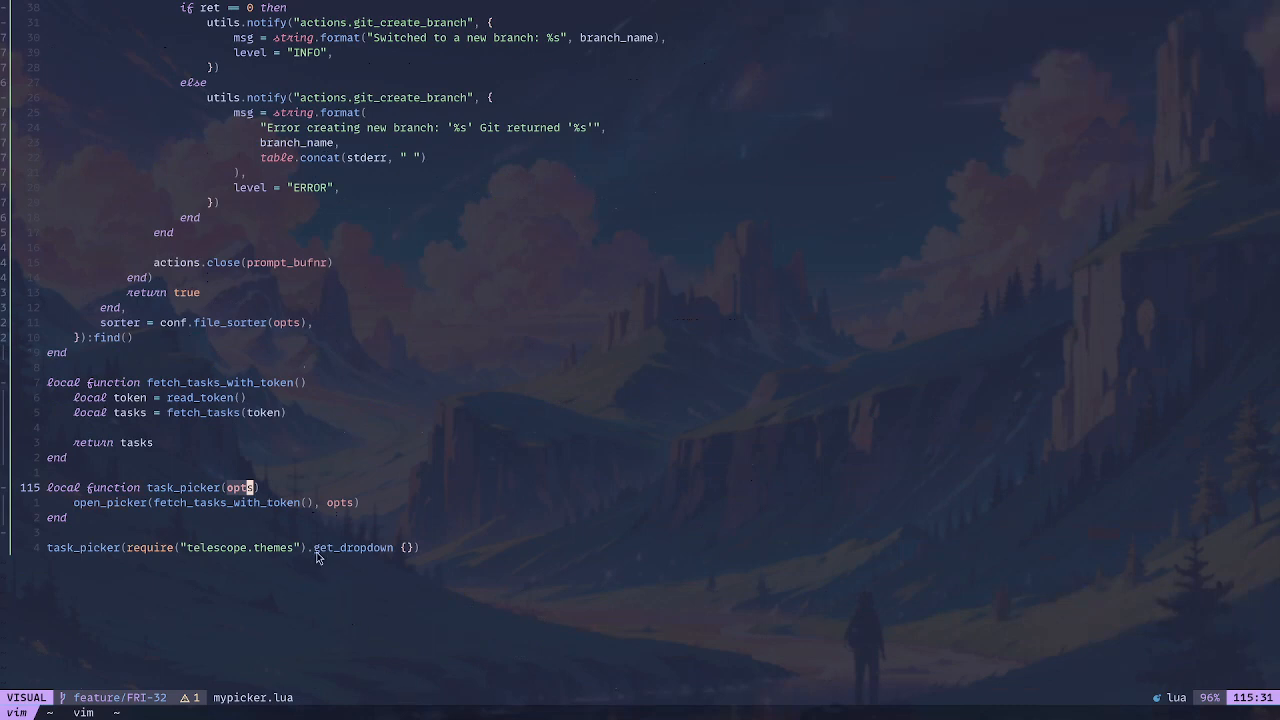
pyautogui.press('Escape')
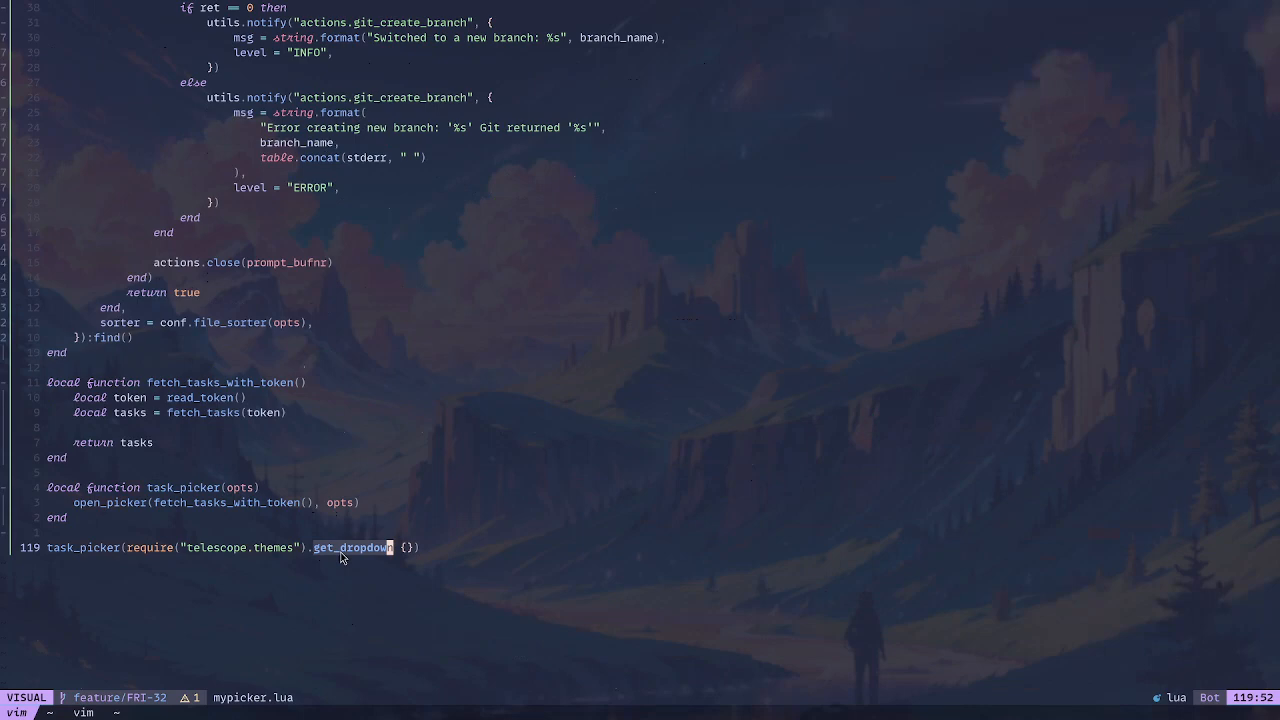
pyautogui.press('Escape')
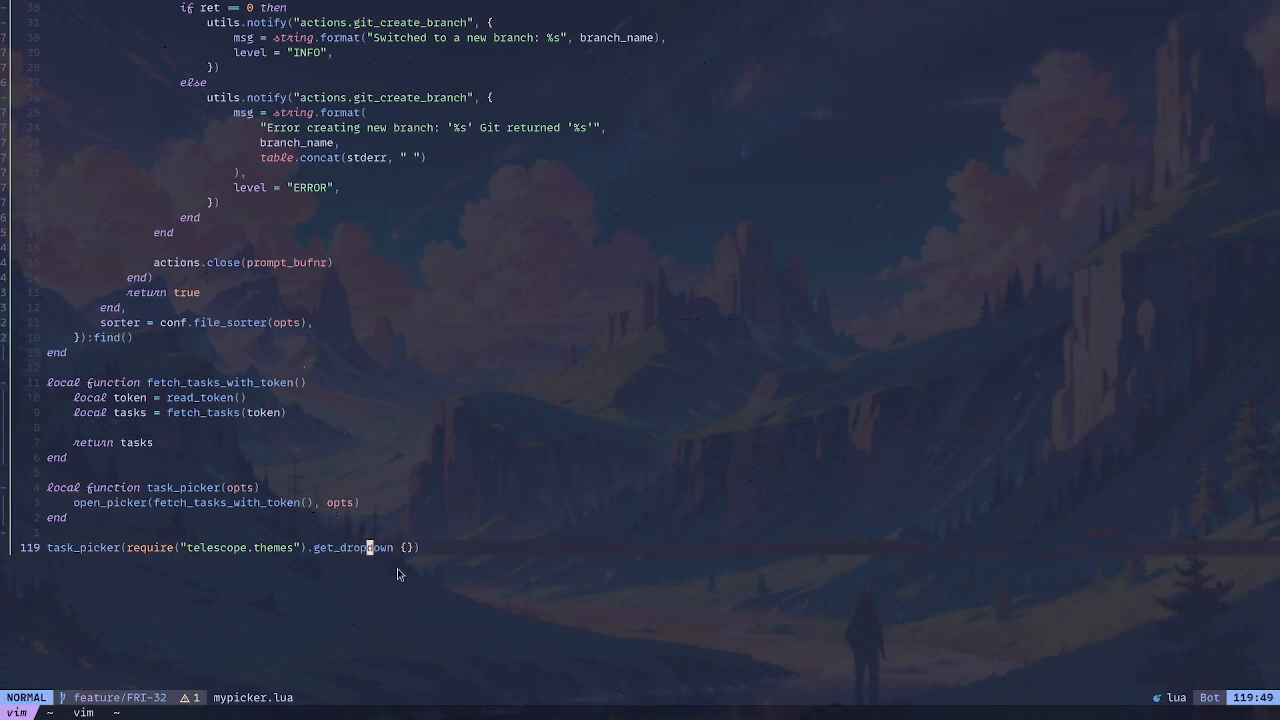
pyautogui.moveTo(424, 580)
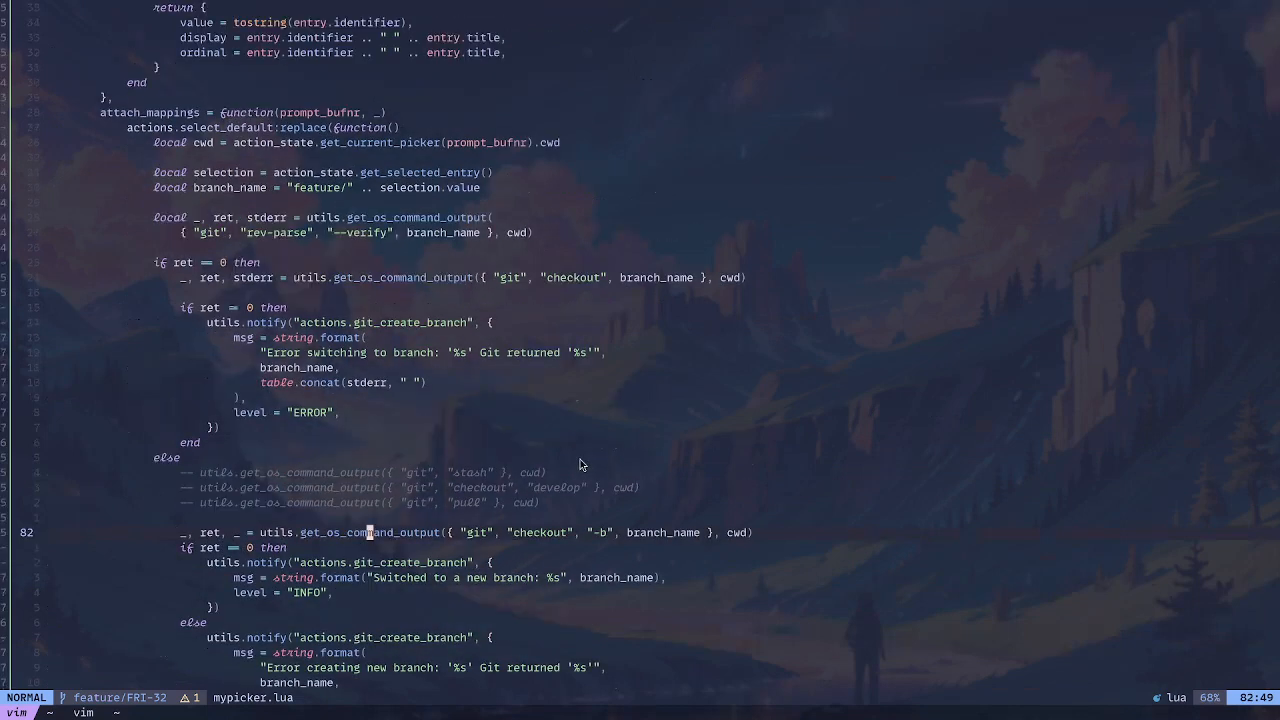
pyautogui.moveTo(595, 372)
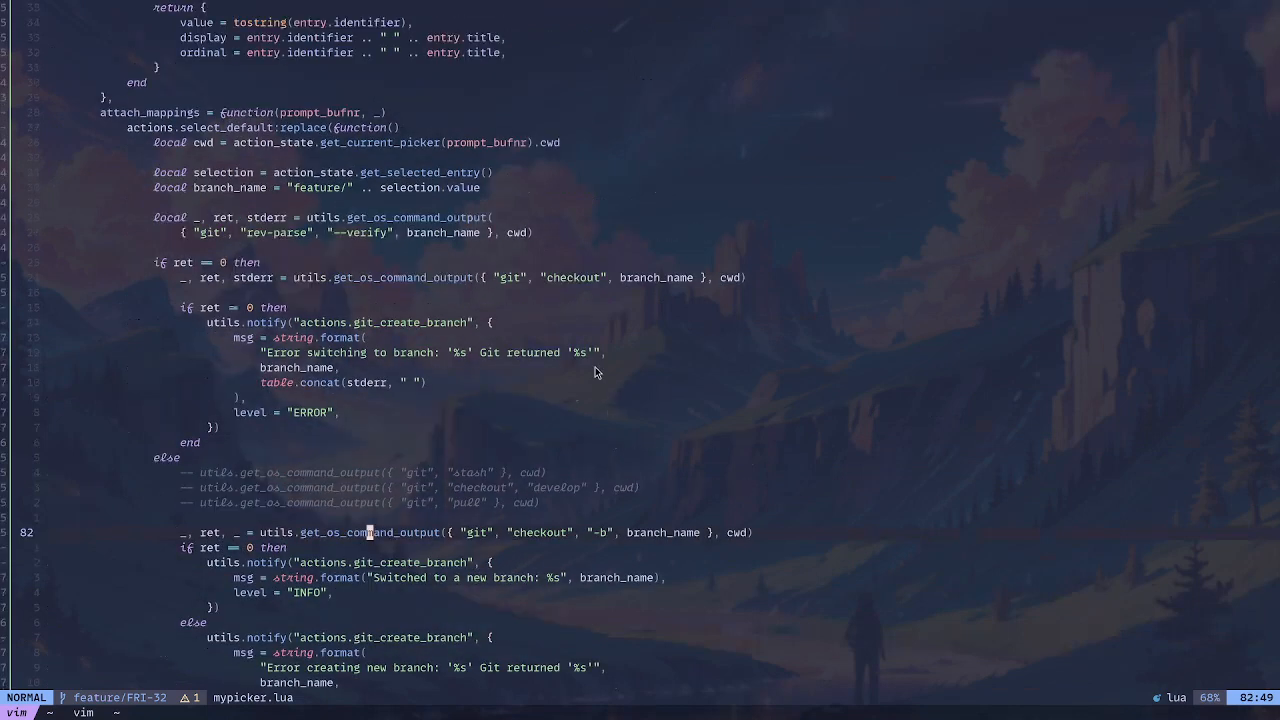
pyautogui.moveTo(645, 346)
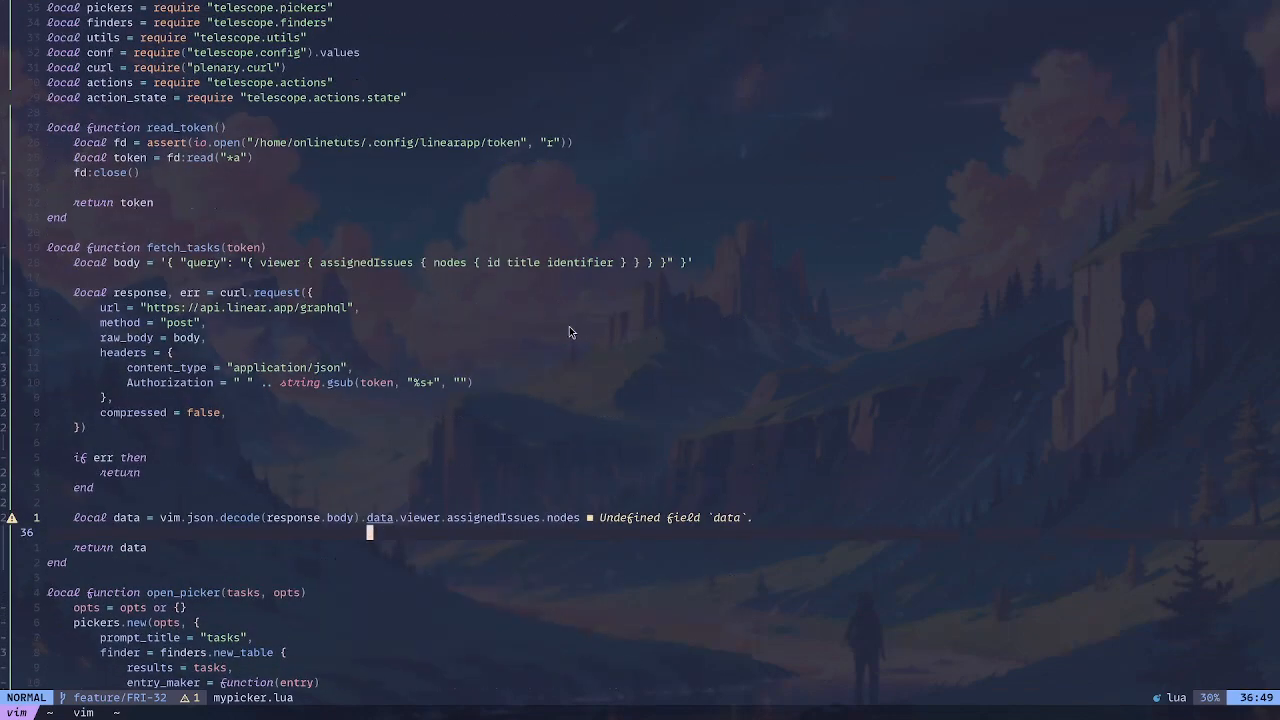
pyautogui.scroll(-3)
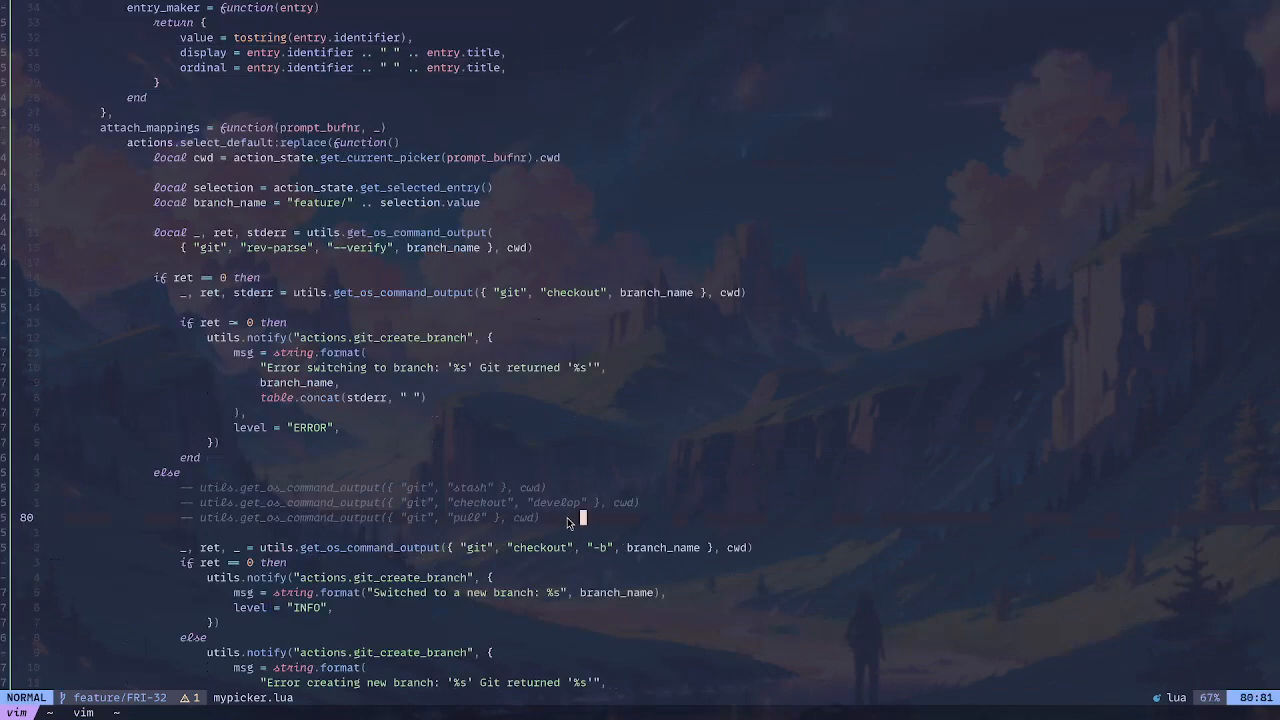
pyautogui.press('V')
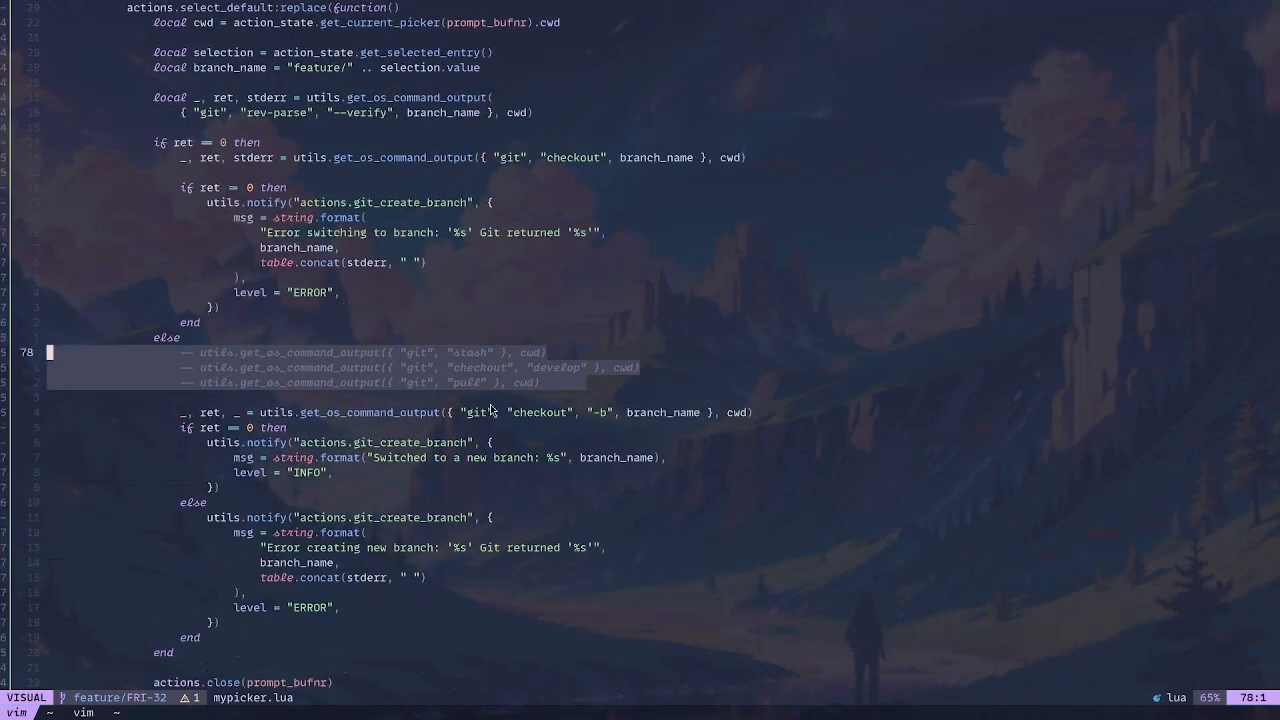
pyautogui.scroll(-3)
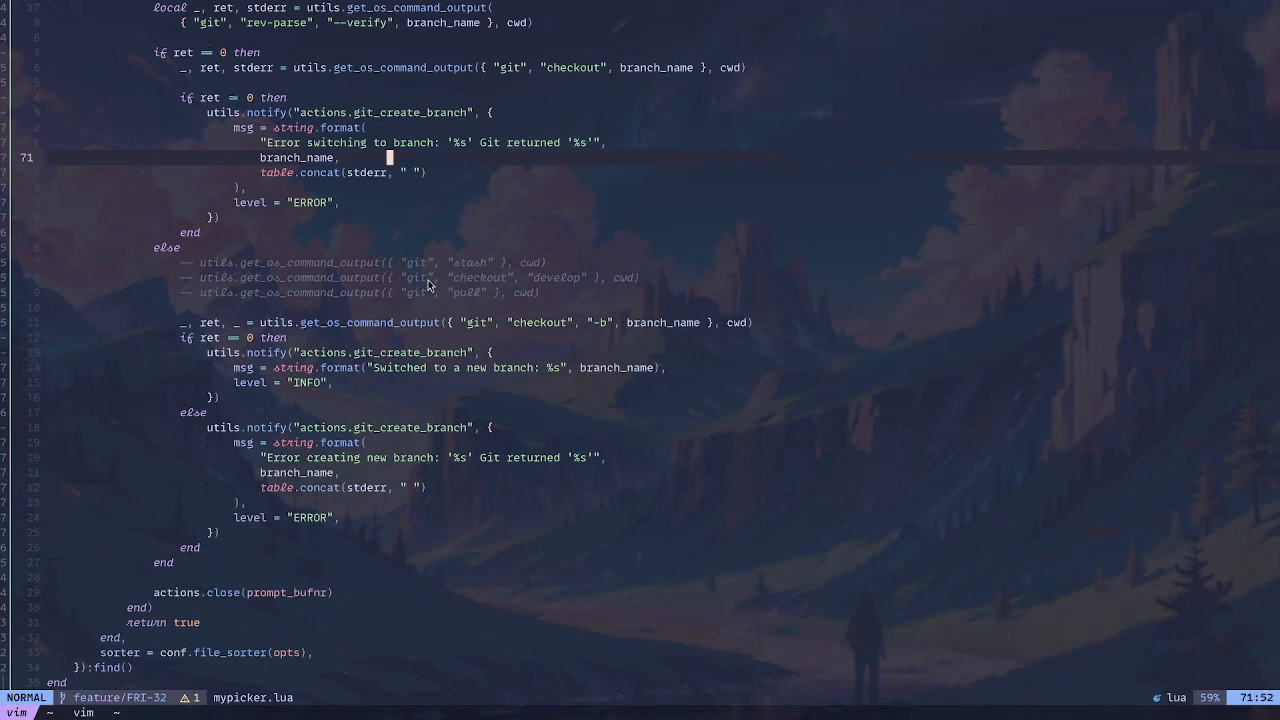
pyautogui.moveTo(449, 316)
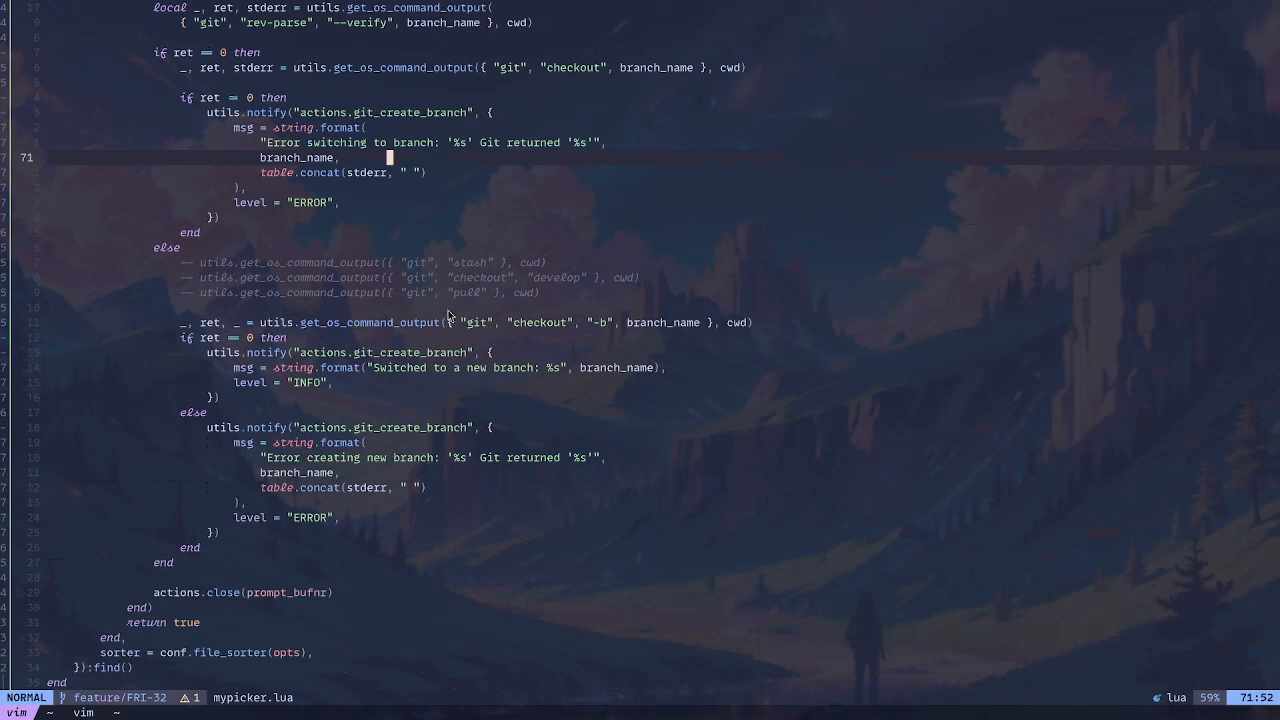
pyautogui.moveTo(465, 317)
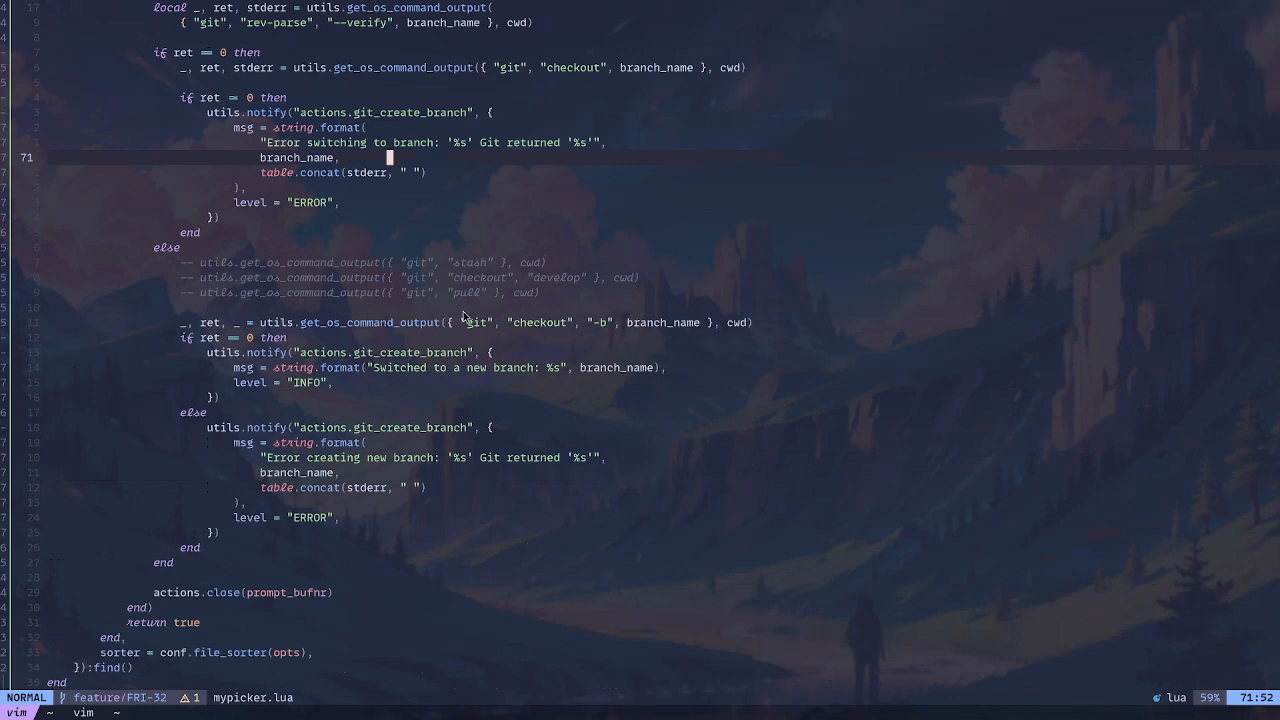
pyautogui.moveTo(483, 322)
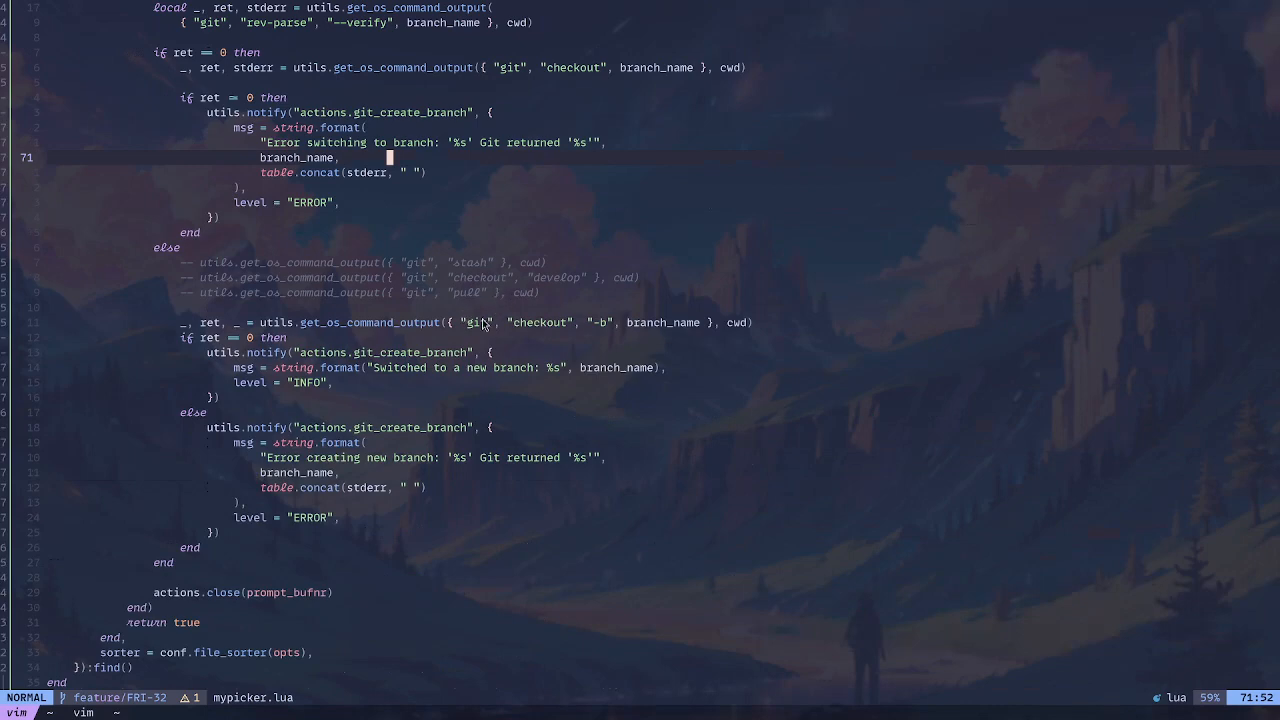
pyautogui.scroll(-3)
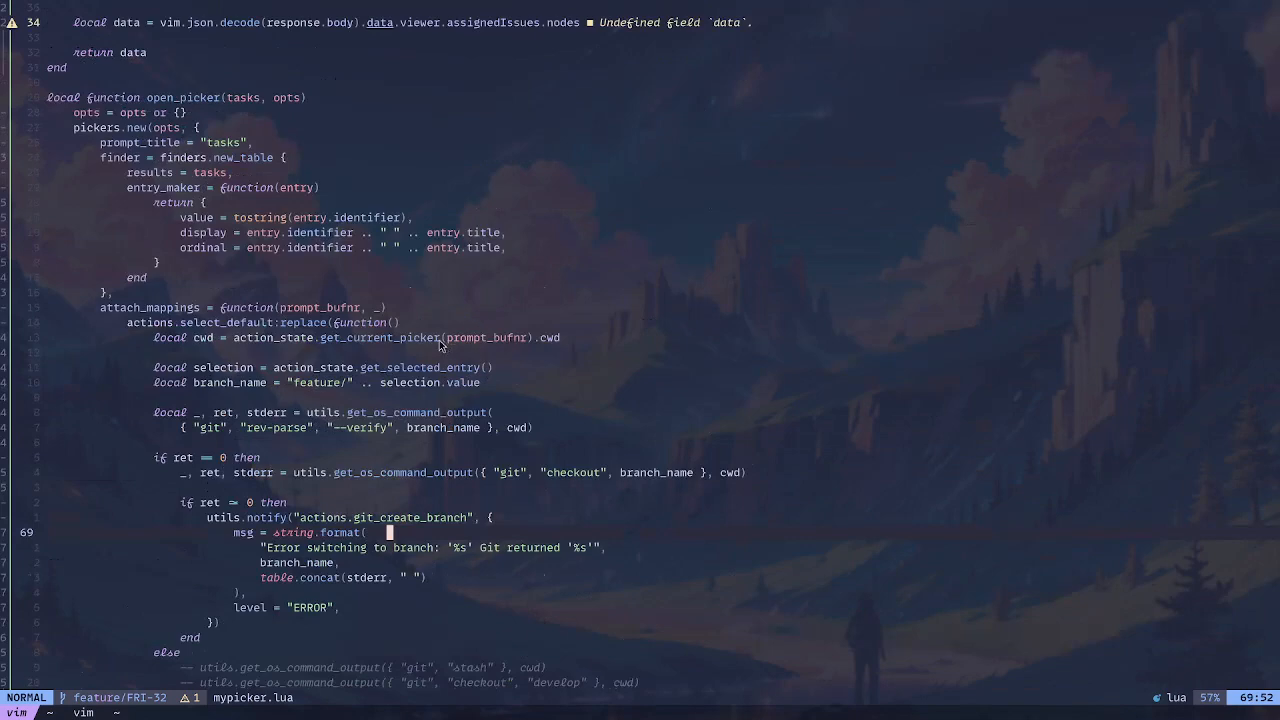
pyautogui.scroll(-3)
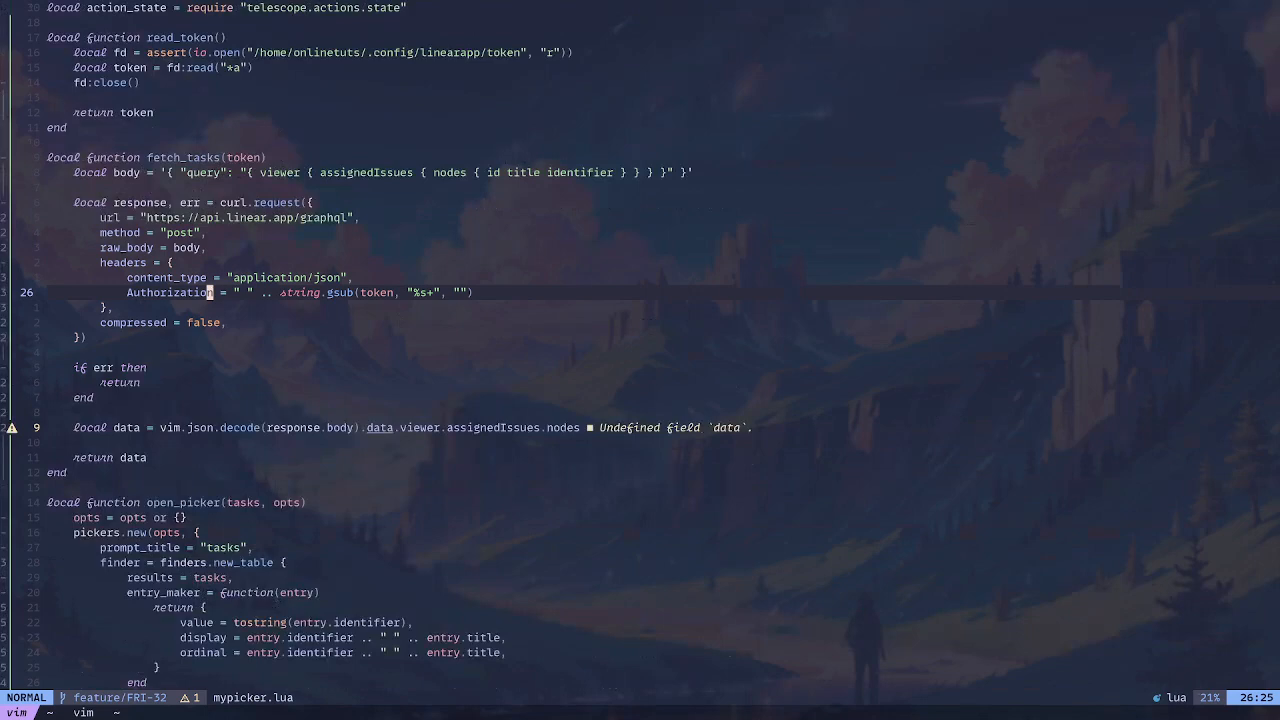
pyautogui.moveTo(237, 58)
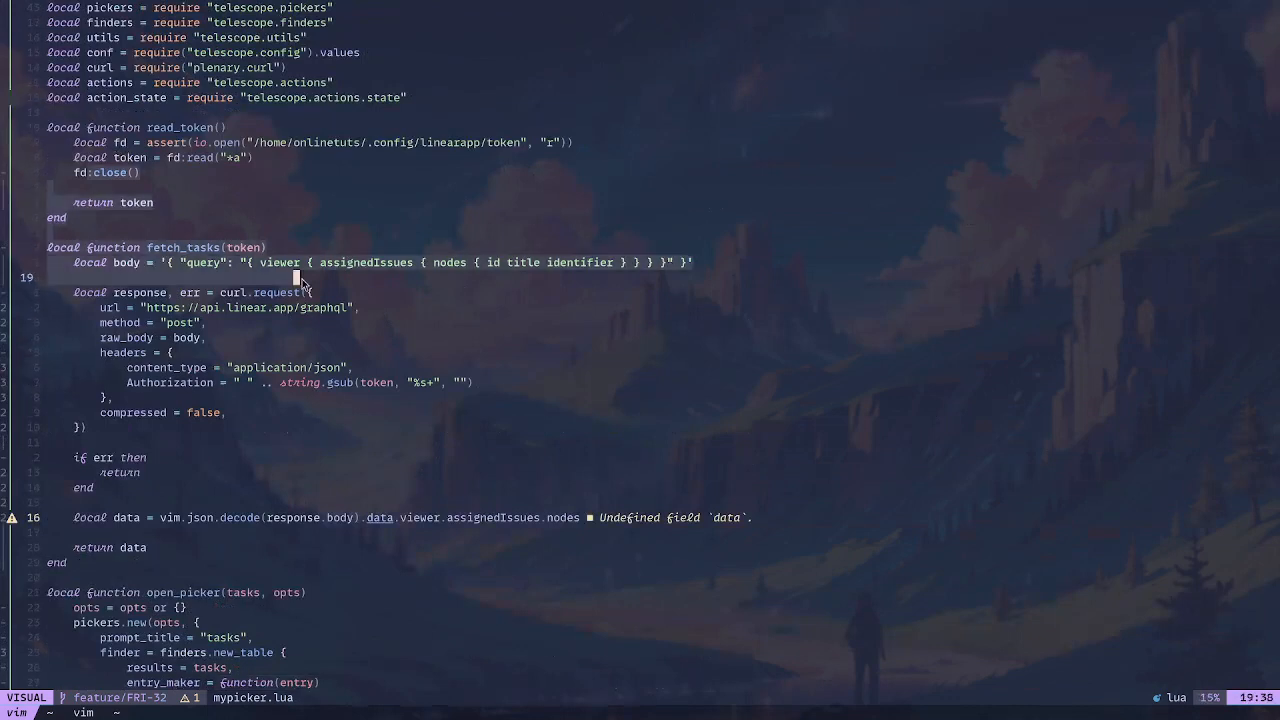
pyautogui.press('Escape')
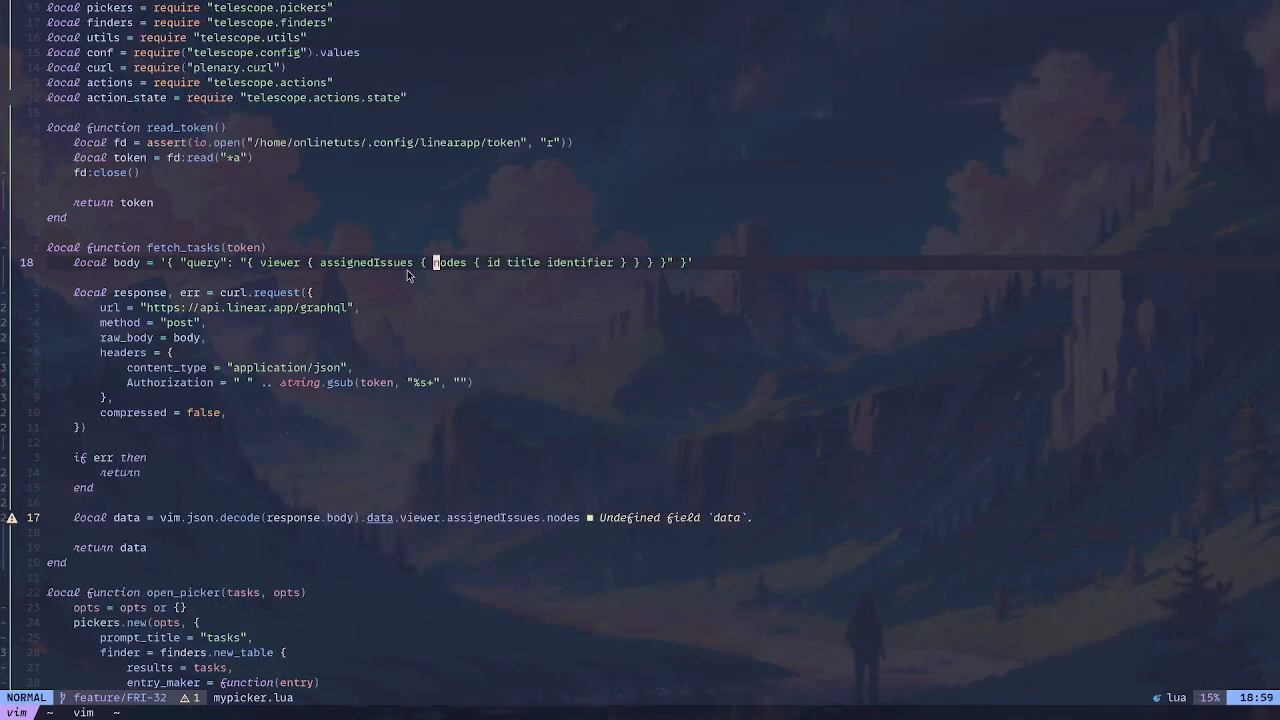
pyautogui.moveTo(432, 262); pyautogui.dragTo(540, 262)
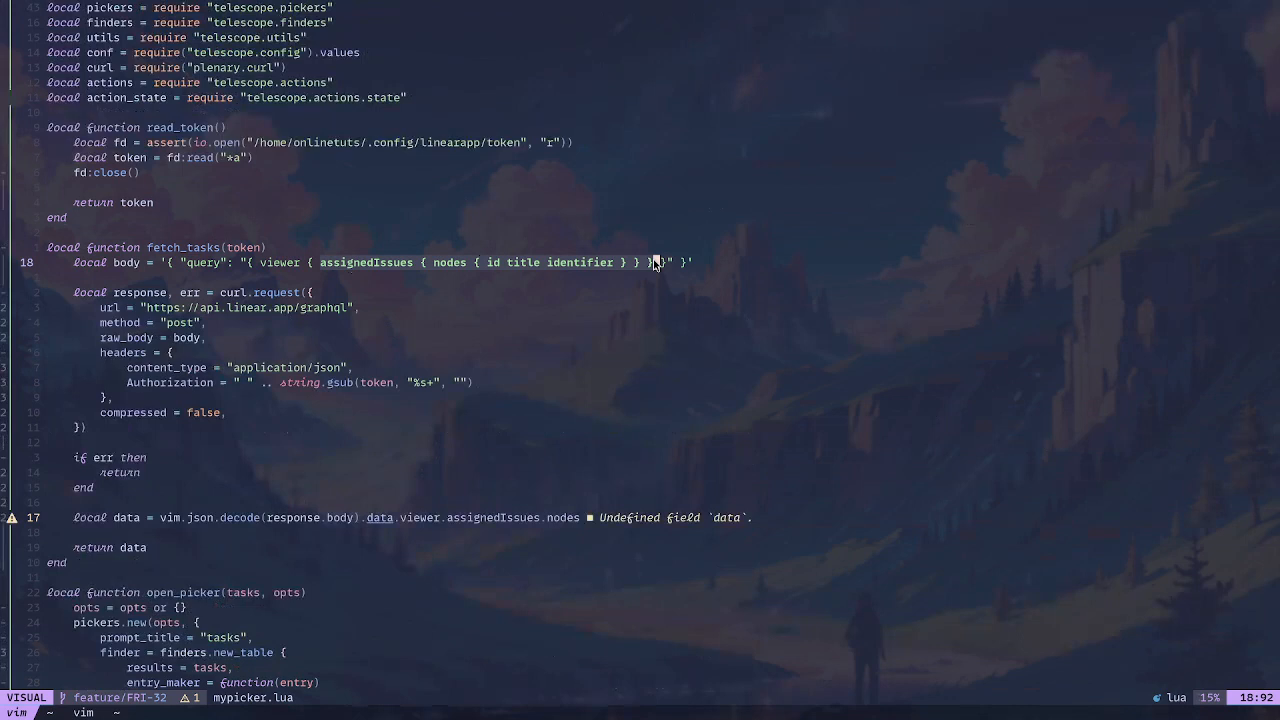
pyautogui.moveTo(663, 262)
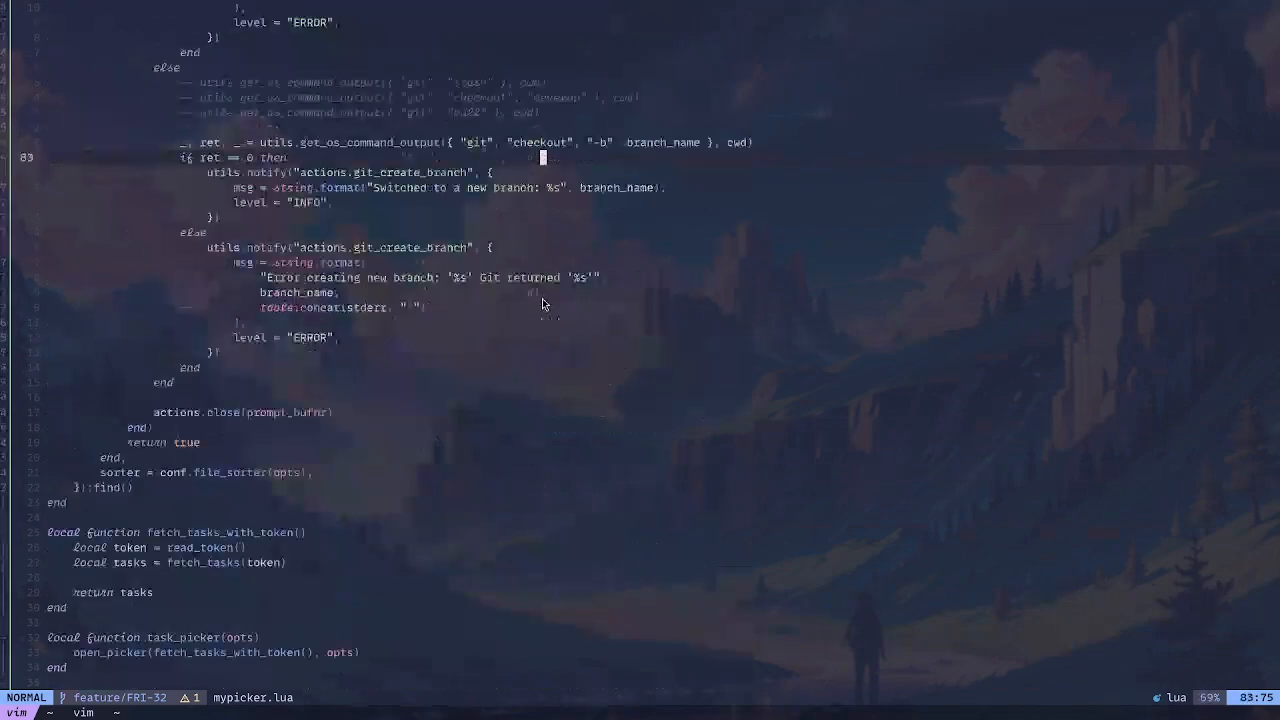
pyautogui.scroll(-3)
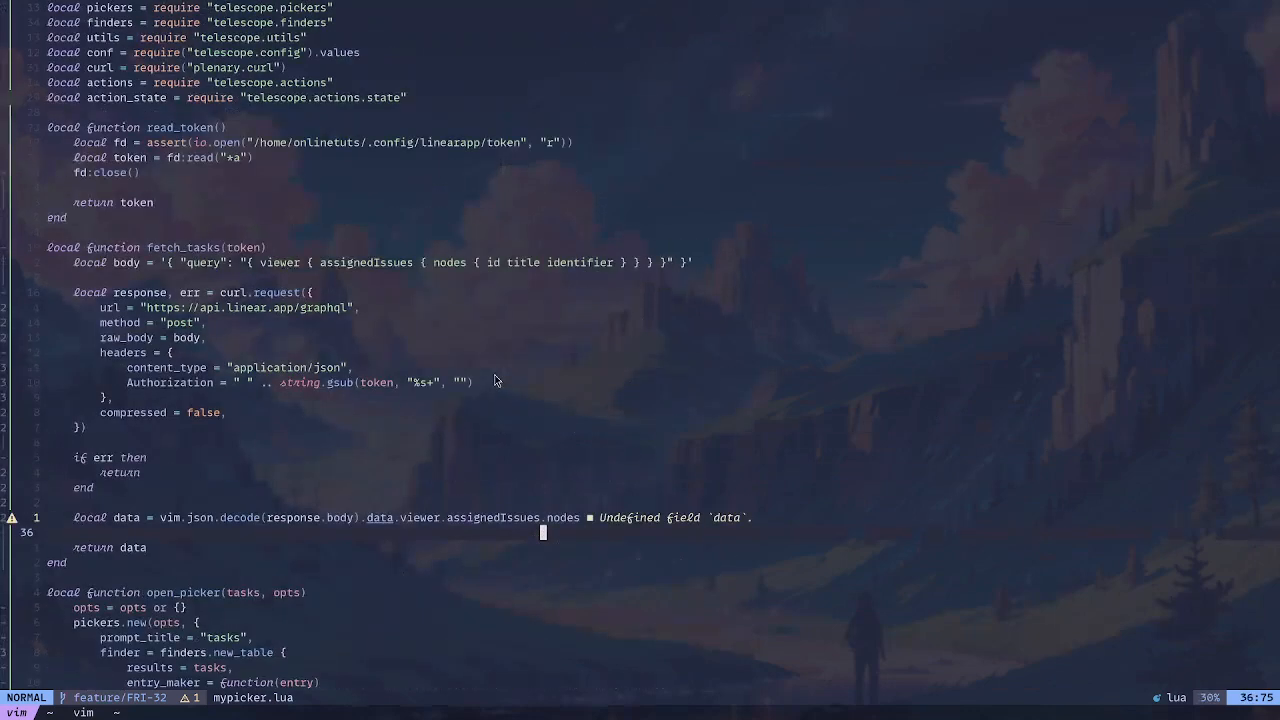
pyautogui.moveTo(1007, 381)
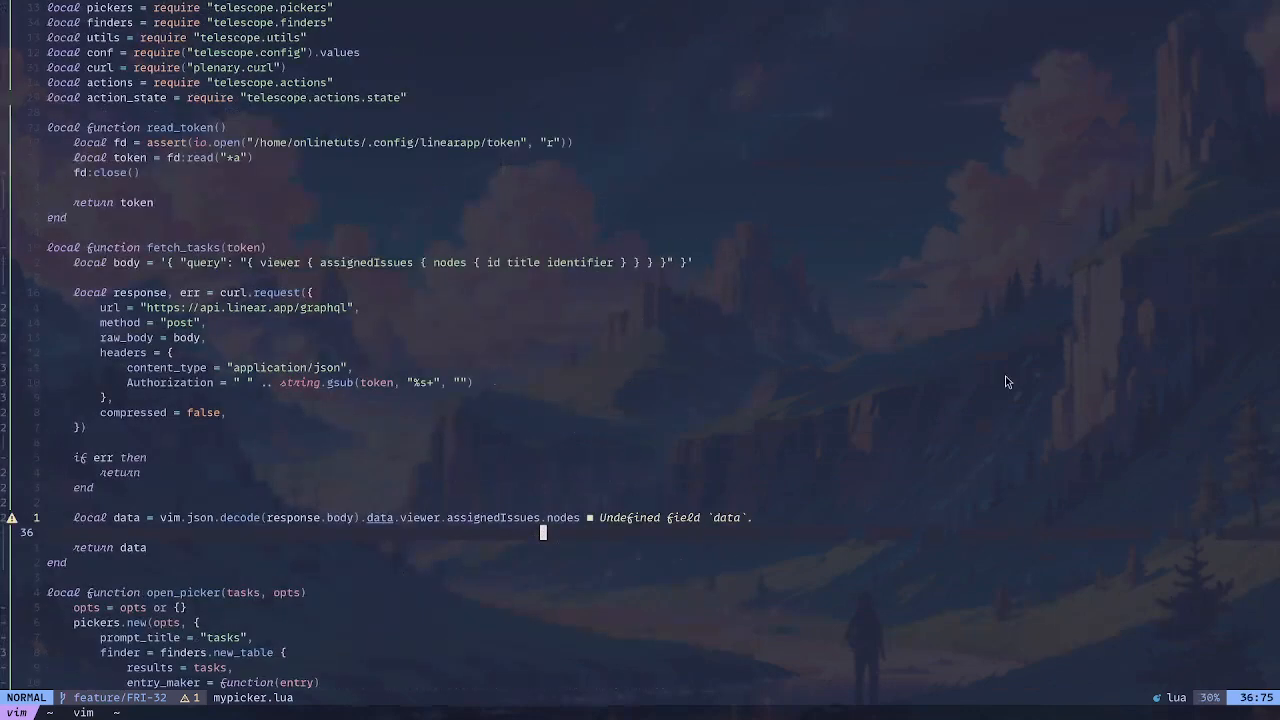
pyautogui.press('v')
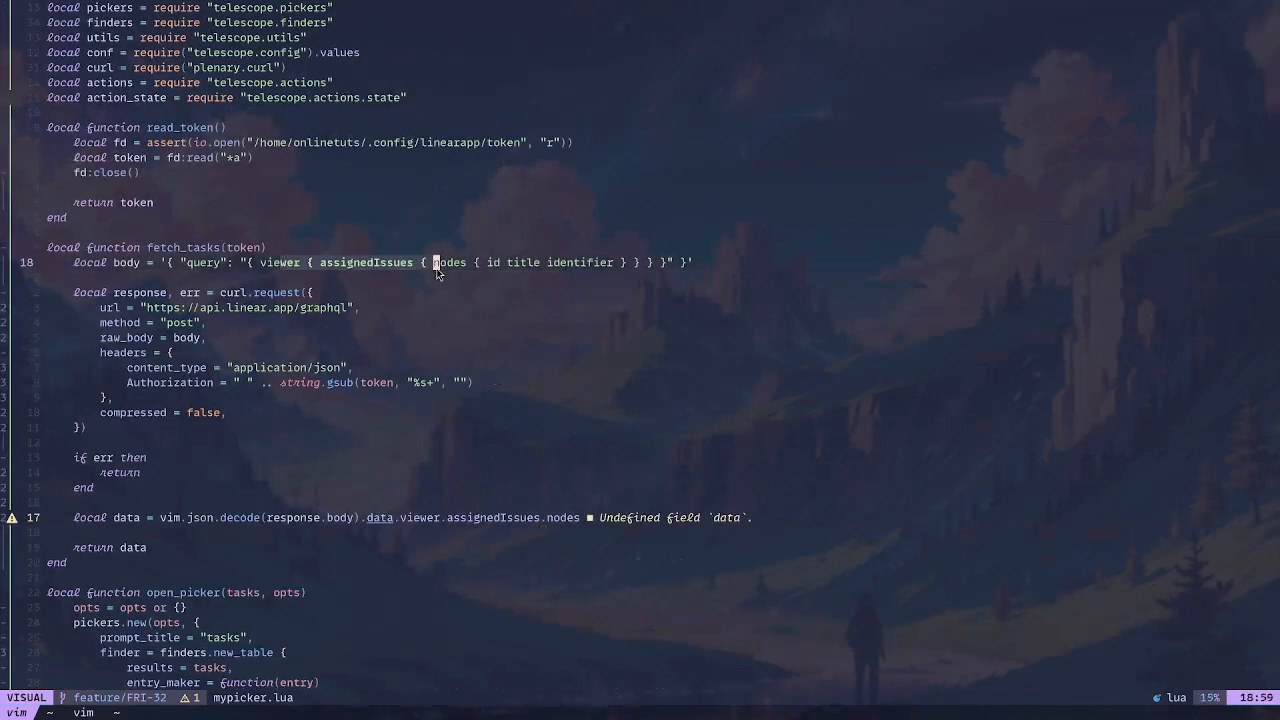
pyautogui.scroll(-3)
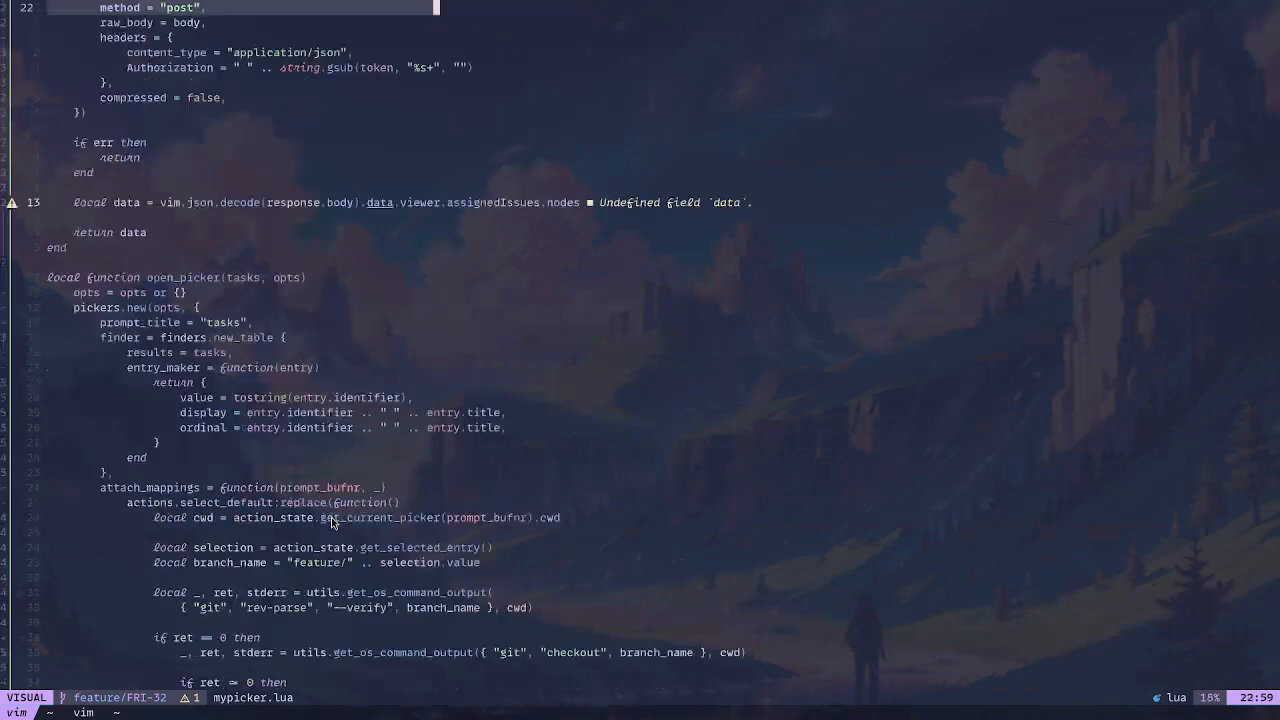
pyautogui.scroll(-3)
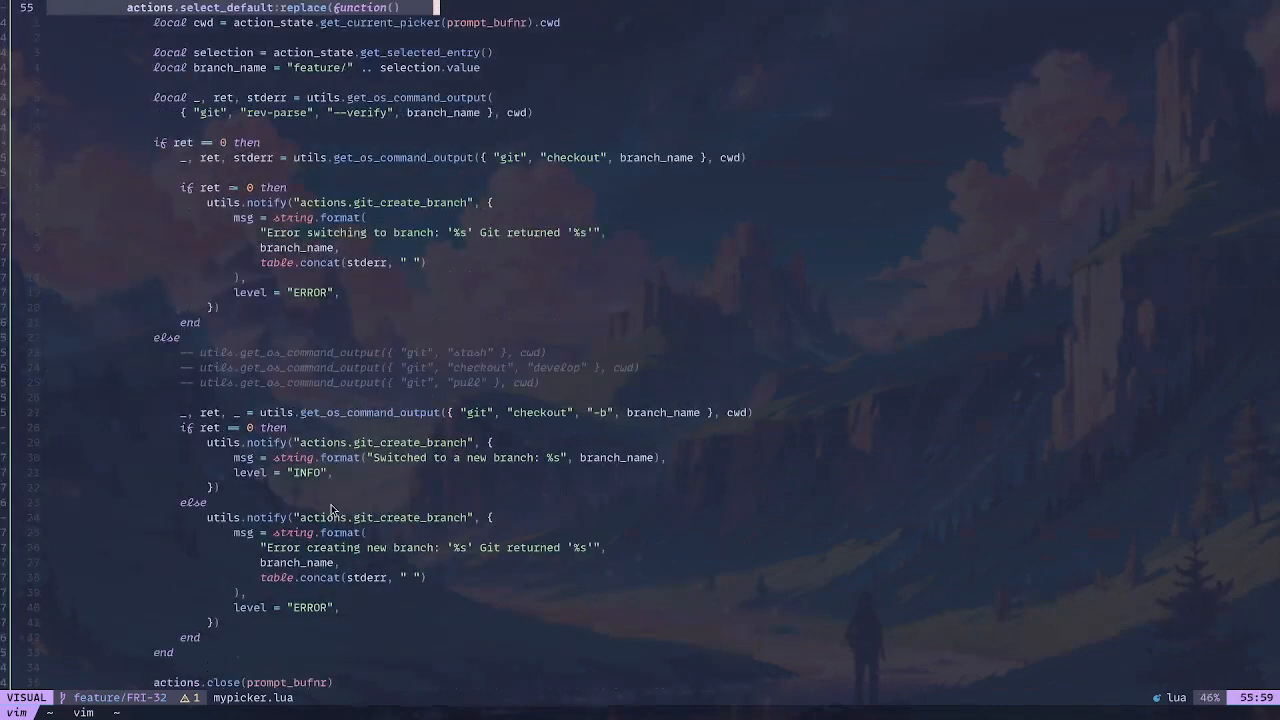
pyautogui.scroll(-3)
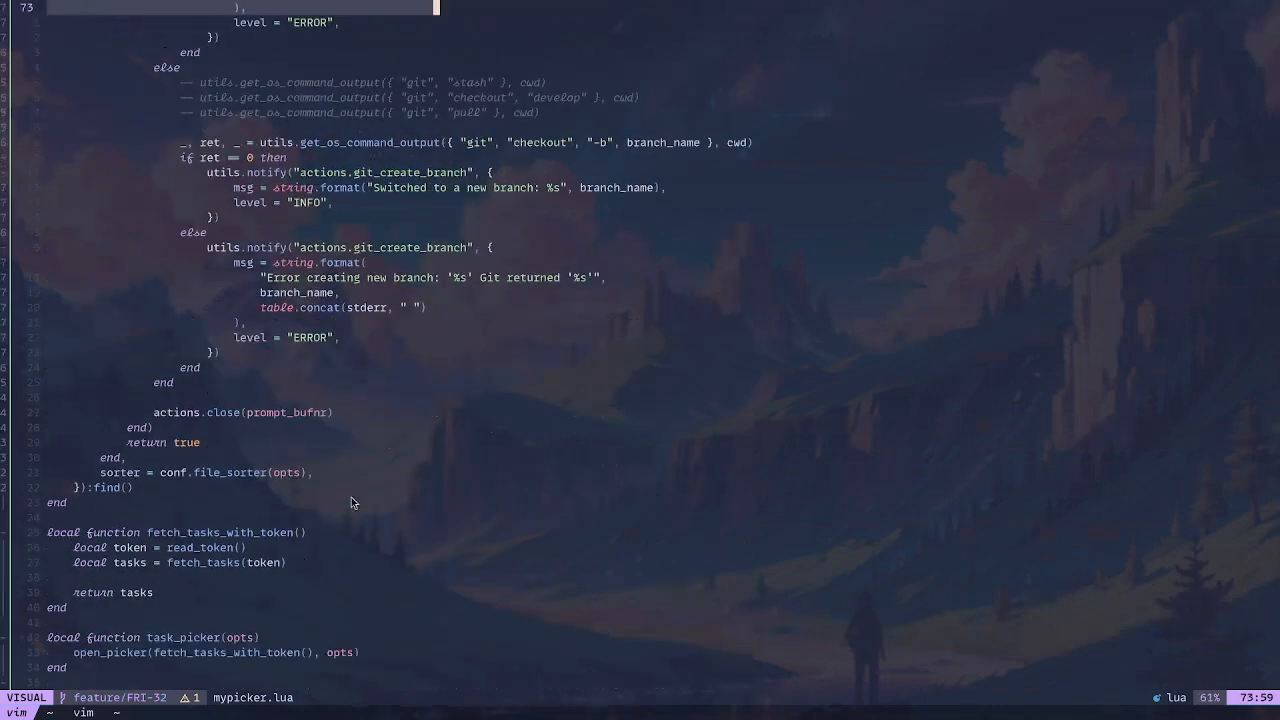